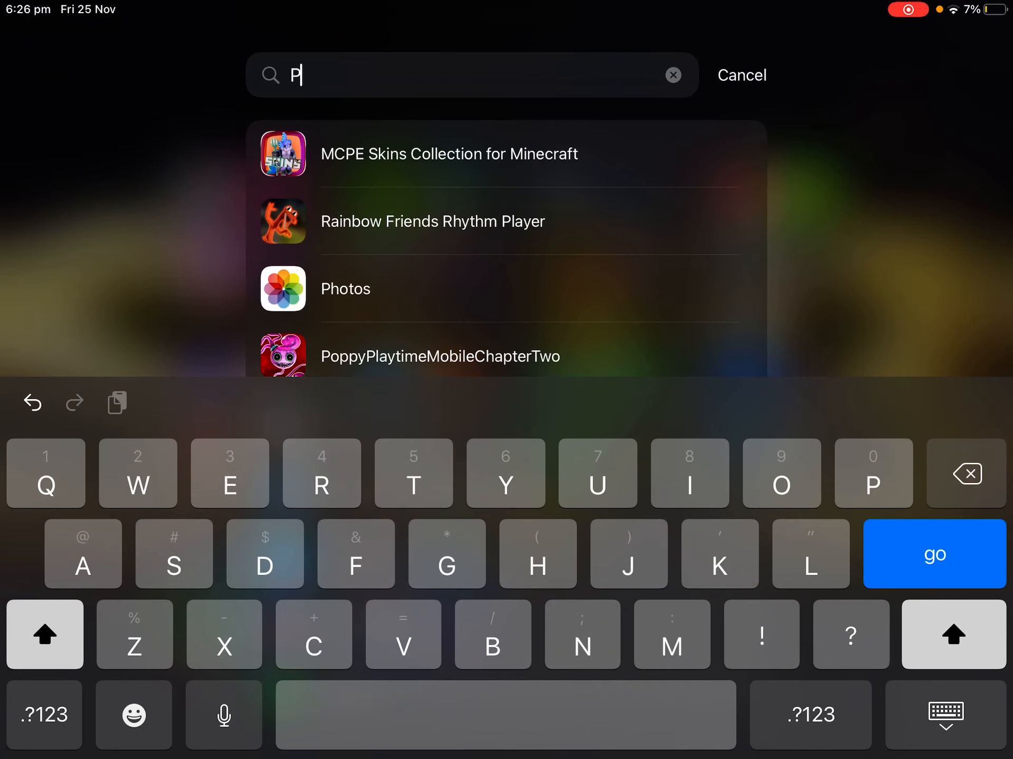
- Search Spotlight for "Rai" and launch Canon PRINT Inkjet/SELPHY from the results
type("Rai")
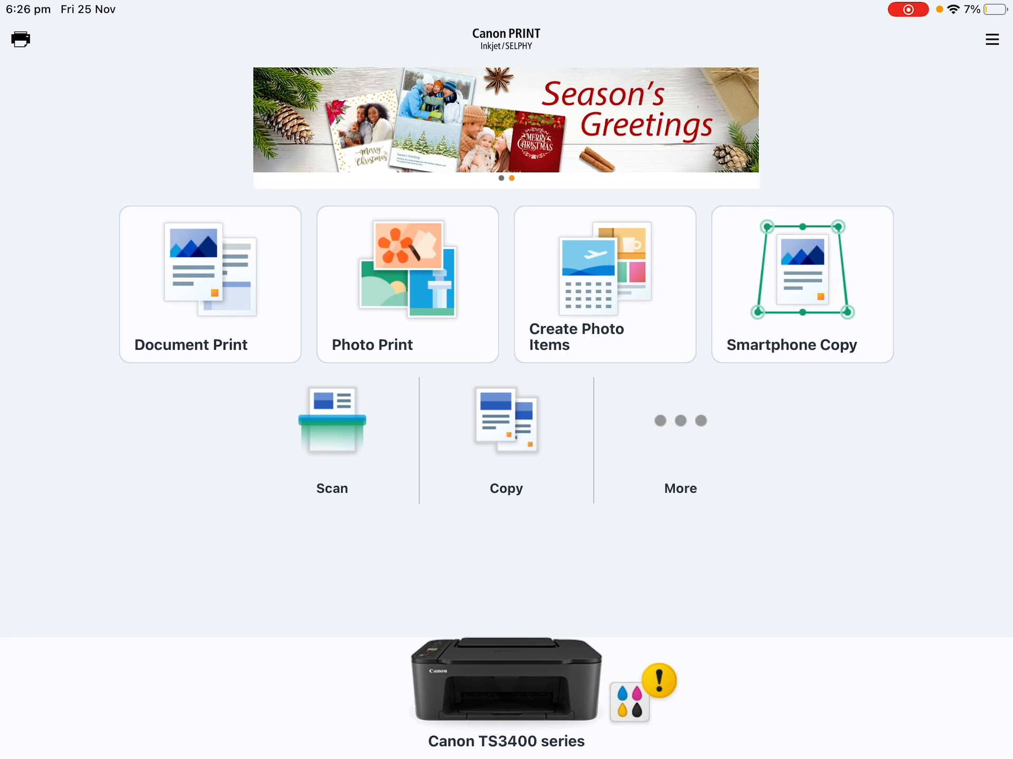
- Pick the GTA San Andreas line drawing in Photo Print and send it from the print preview
left_click(407, 283)
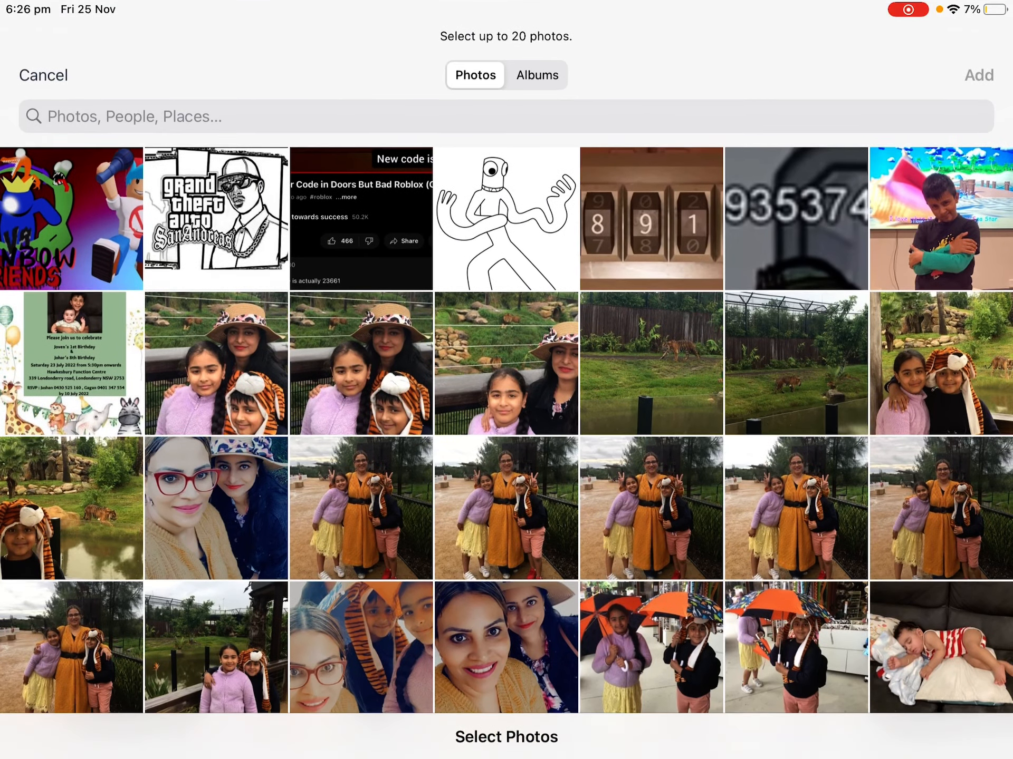
left_click(215, 220)
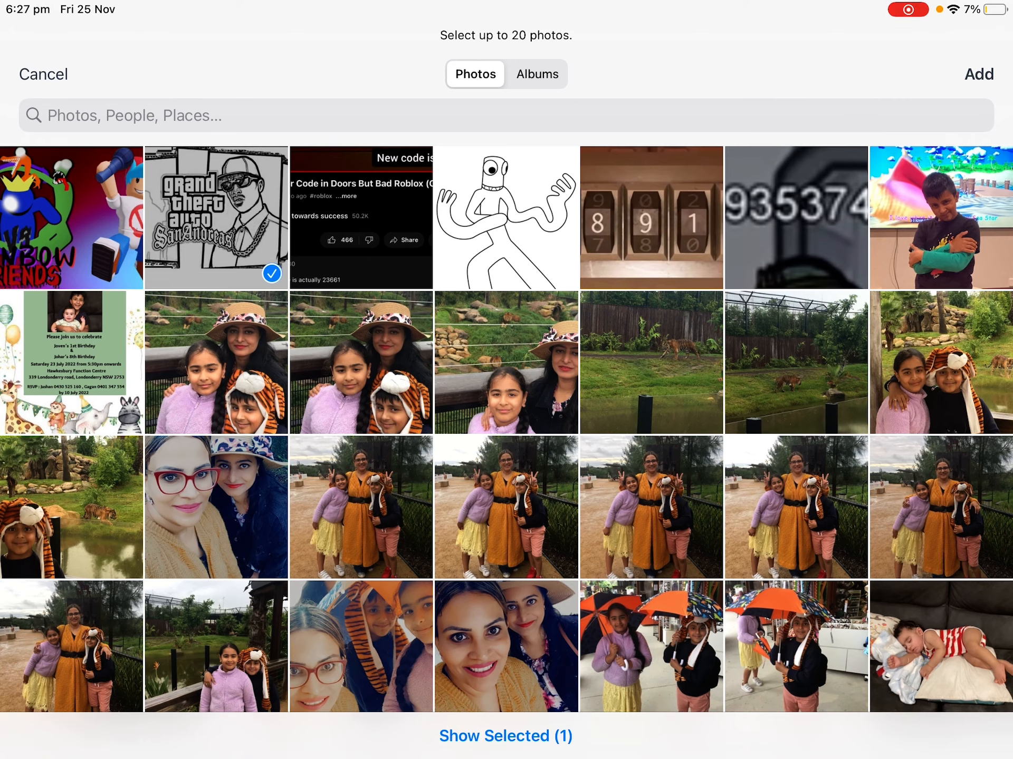
left_click(976, 73)
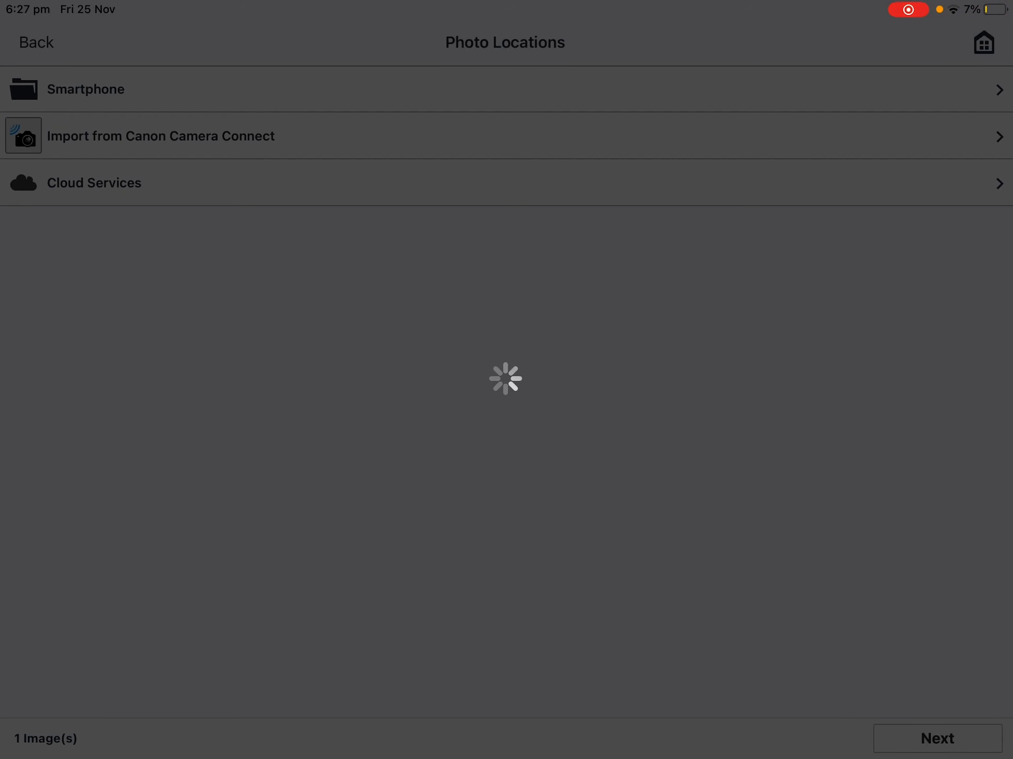
left_click(937, 738)
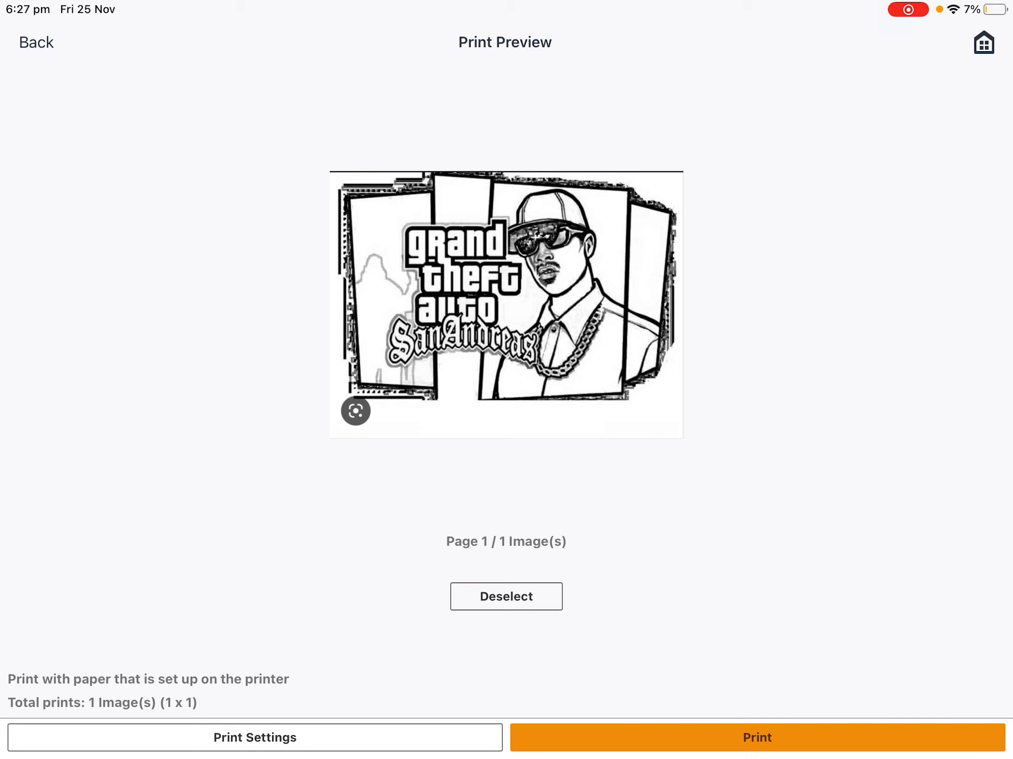
left_click(756, 737)
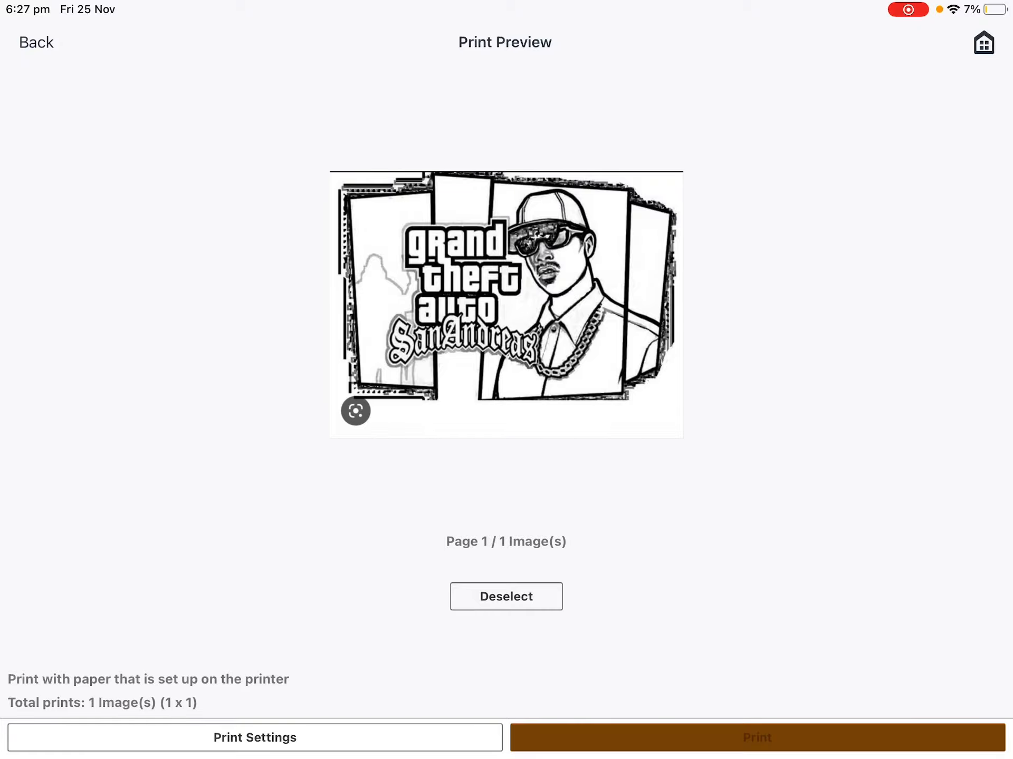
left_click(755, 738)
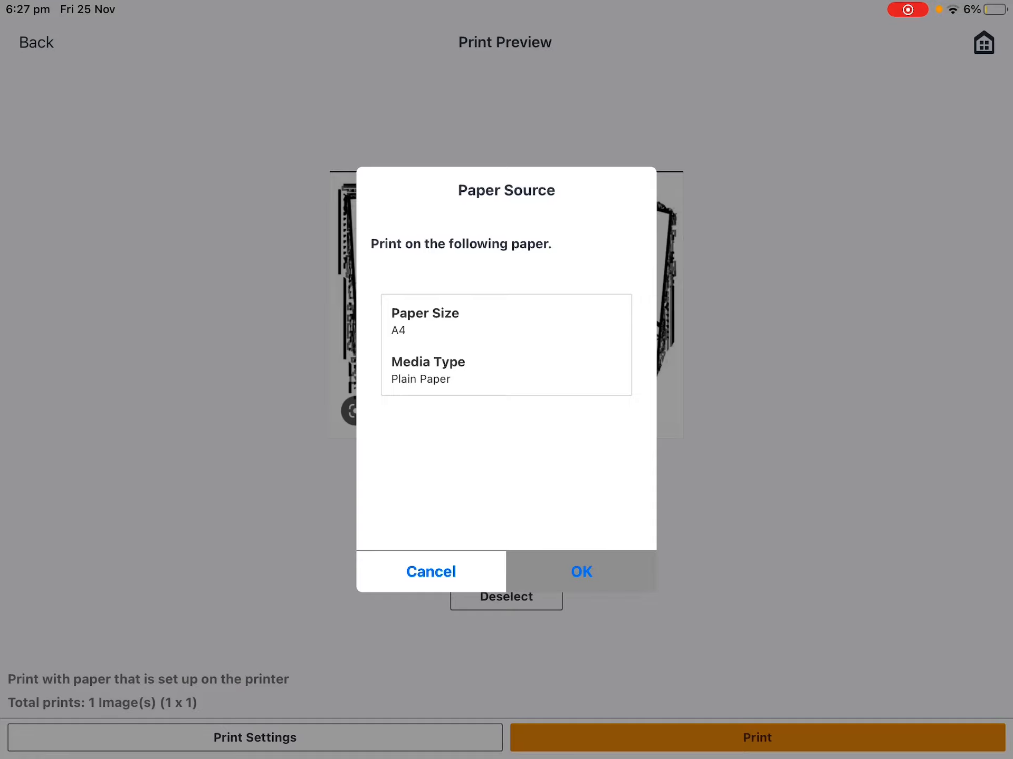
- Accept A4 plain paper so the GTA San Andreas page prints
left_click(580, 571)
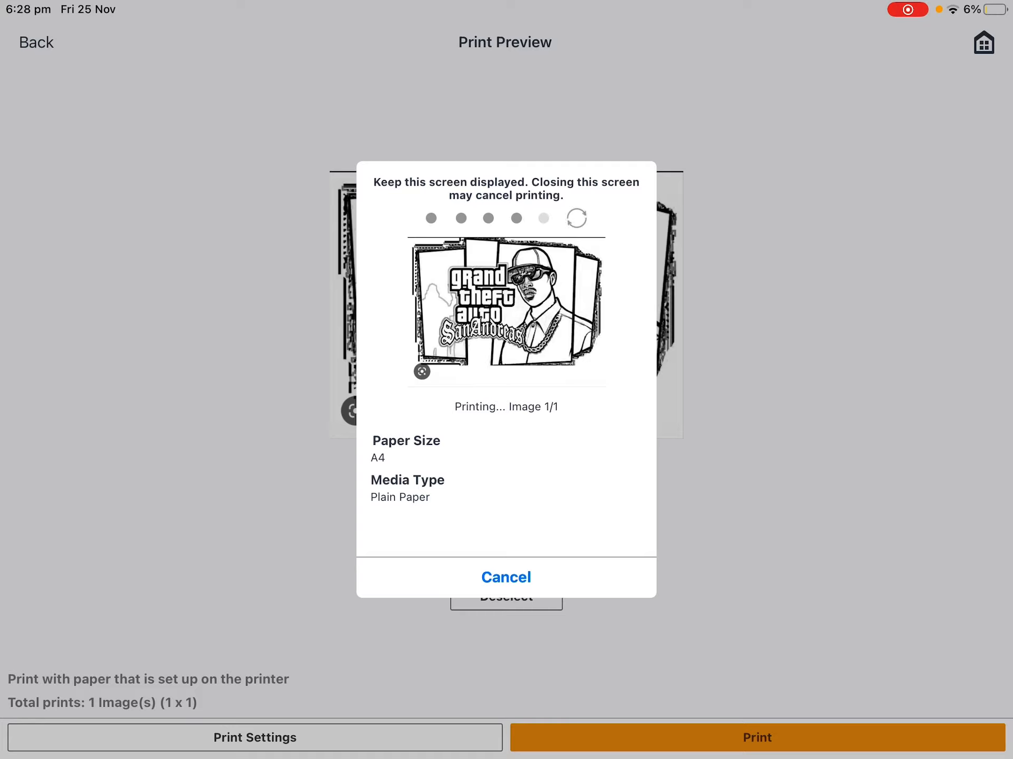
- Browse the Rainbow friends poster colouring image results before revising the query
left_click(506, 577)
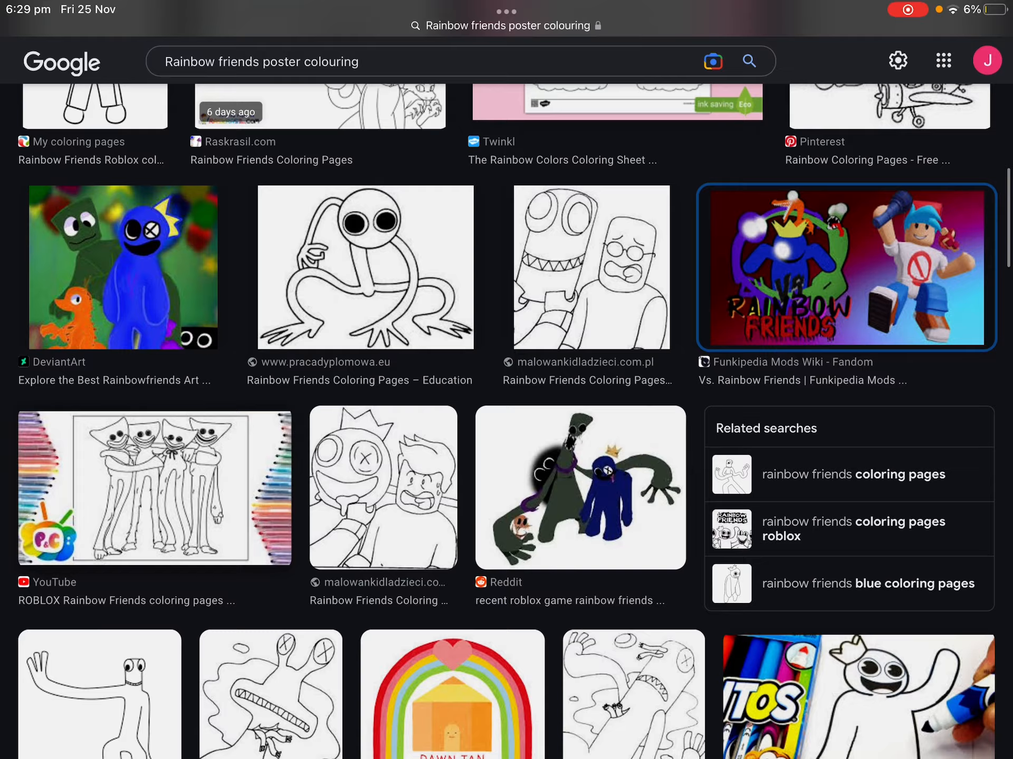
scroll("down", 3)
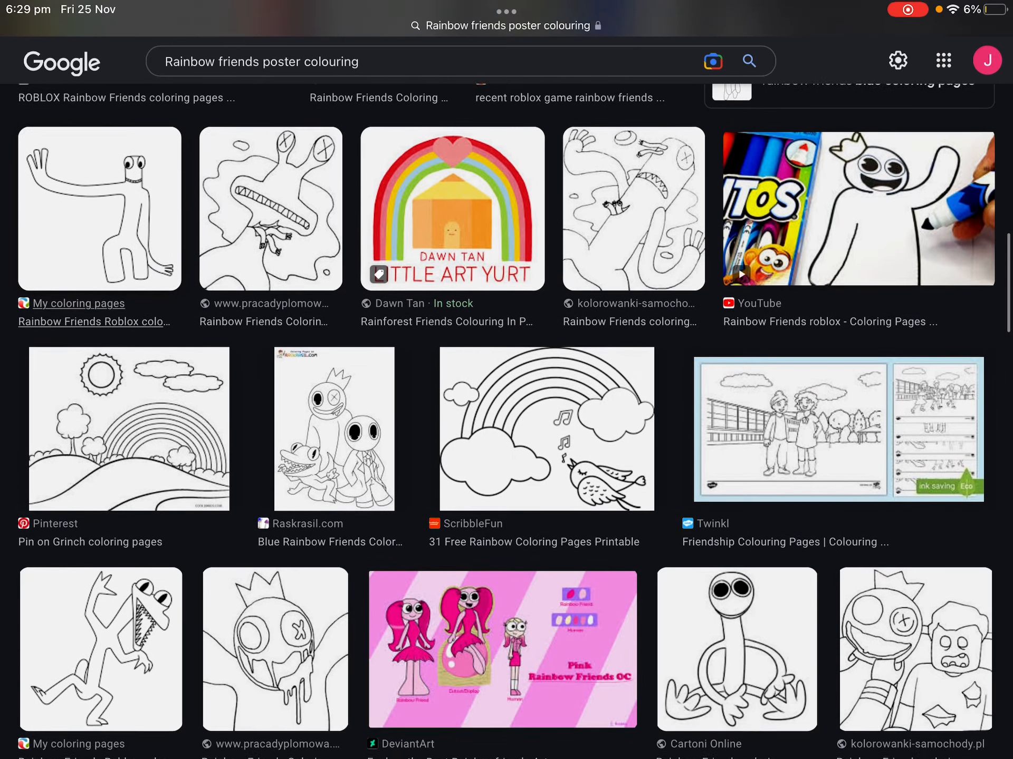
scroll("down", 3)
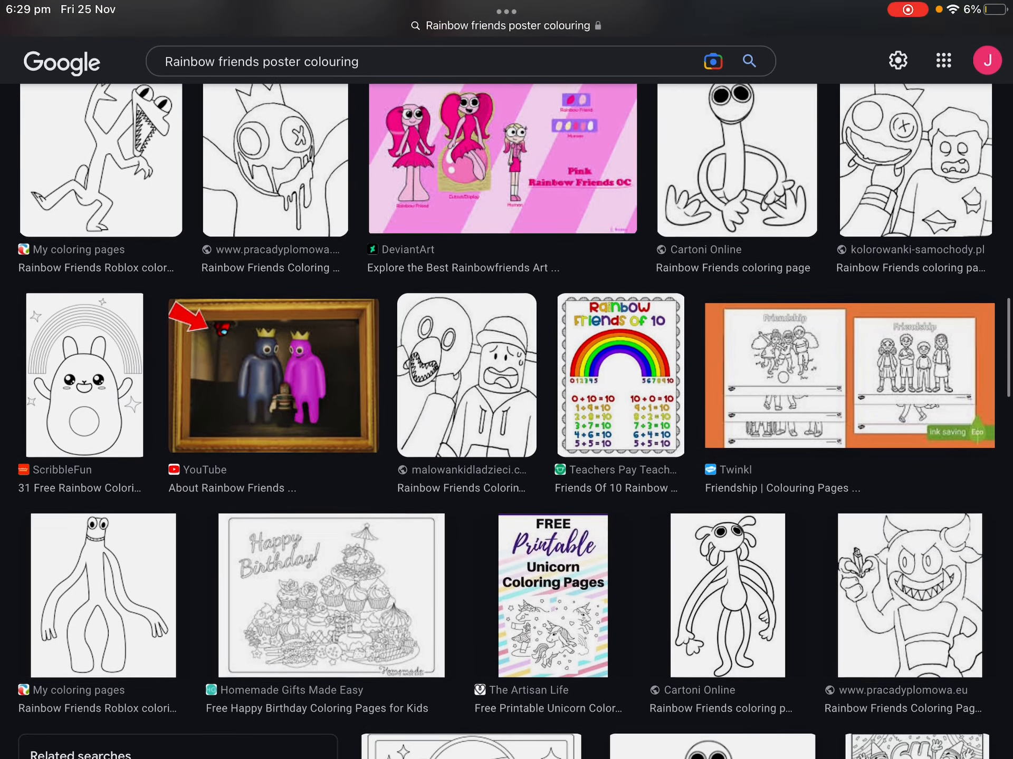
scroll("down", 3)
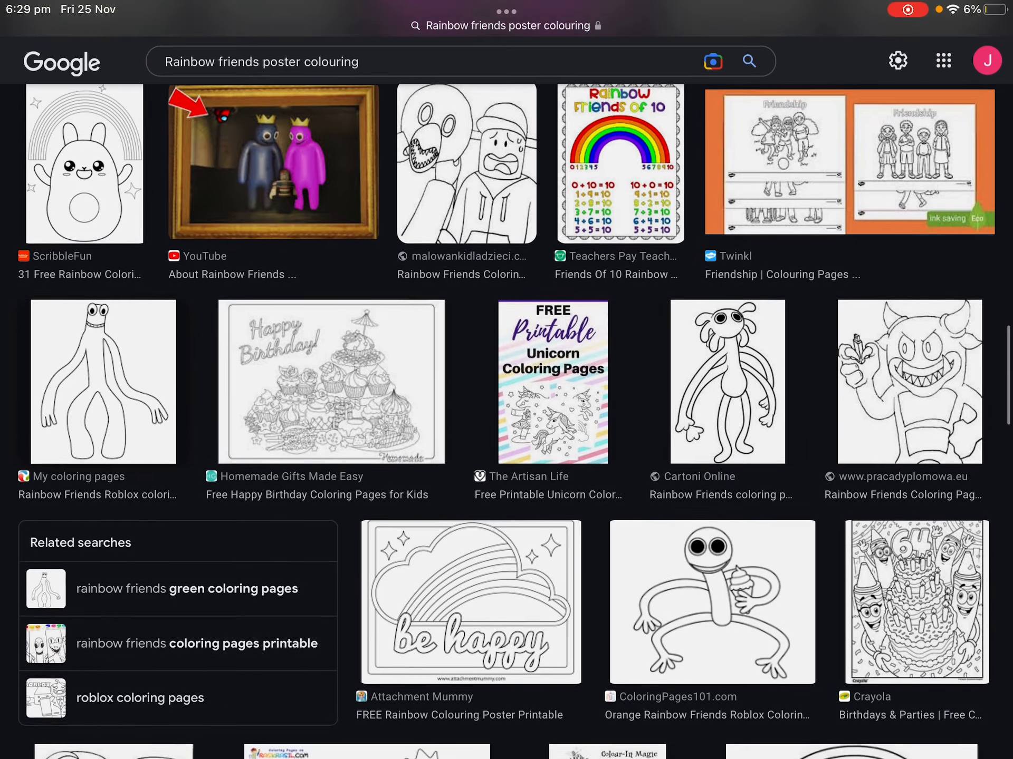
scroll("down", 3)
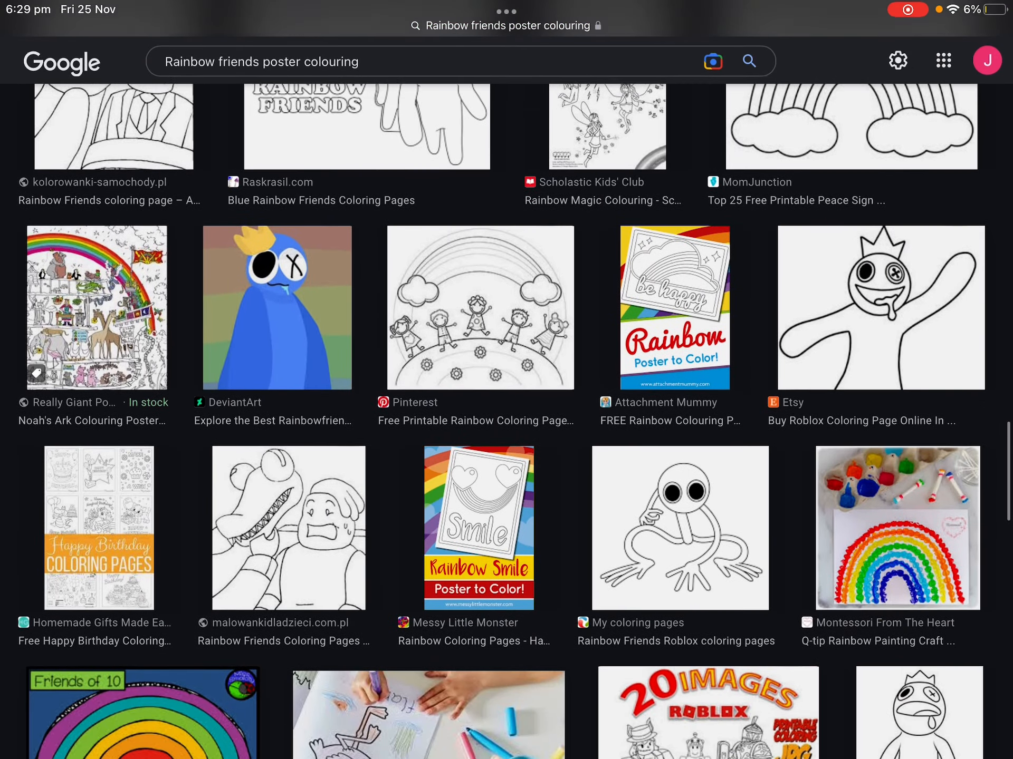
scroll("up", 3)
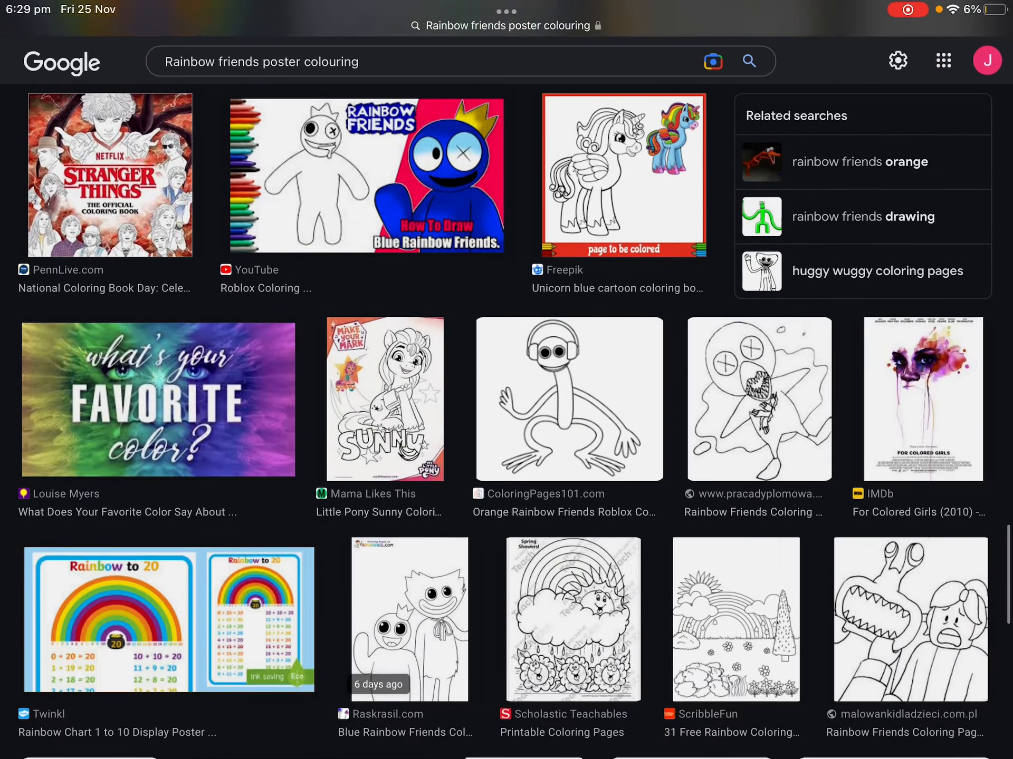
scroll("down", 3)
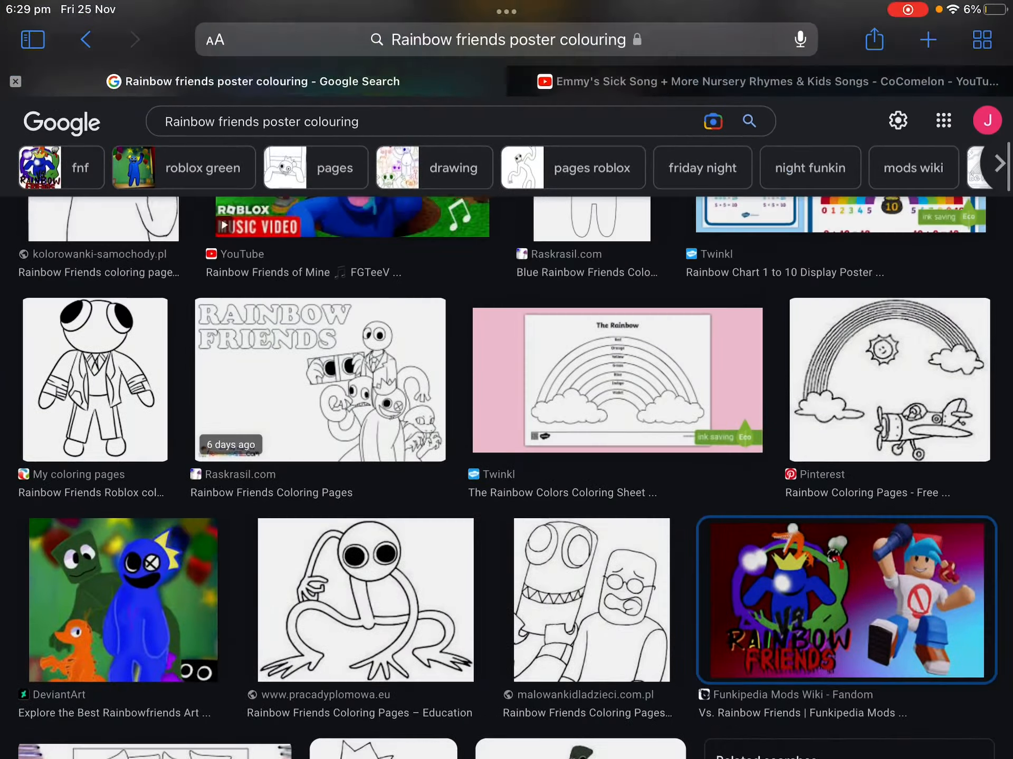
scroll("up", 3)
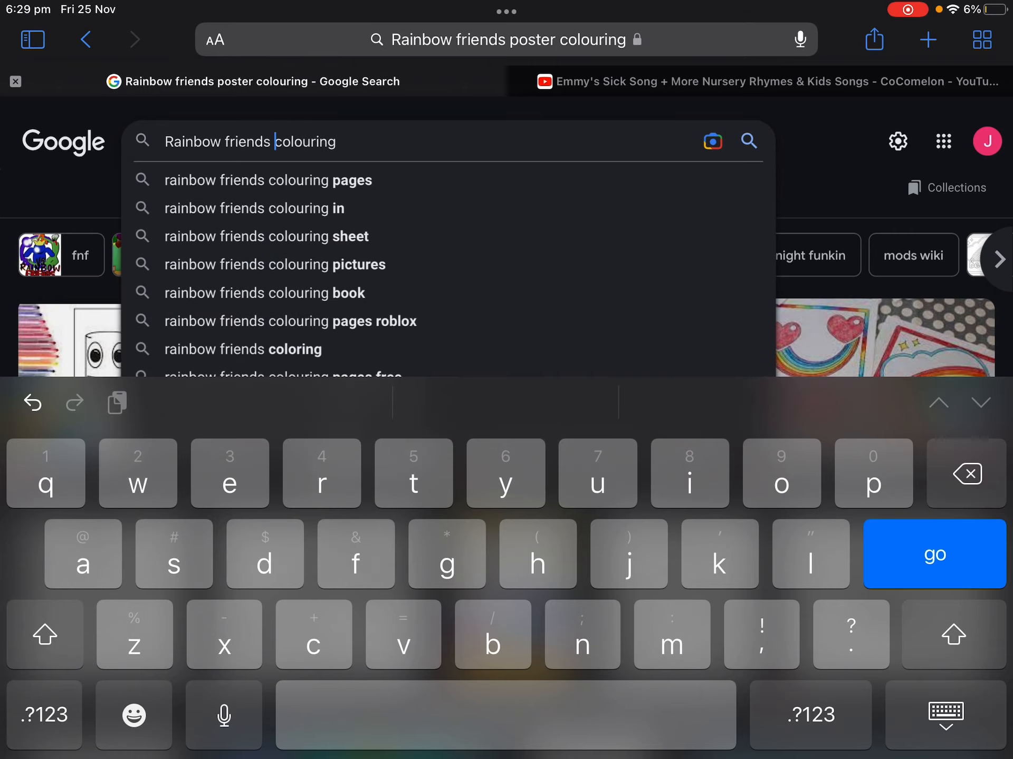
- Run the Rainbow friends colouring search and start browsing results, dismissing the low battery warning
left_click(932, 554)
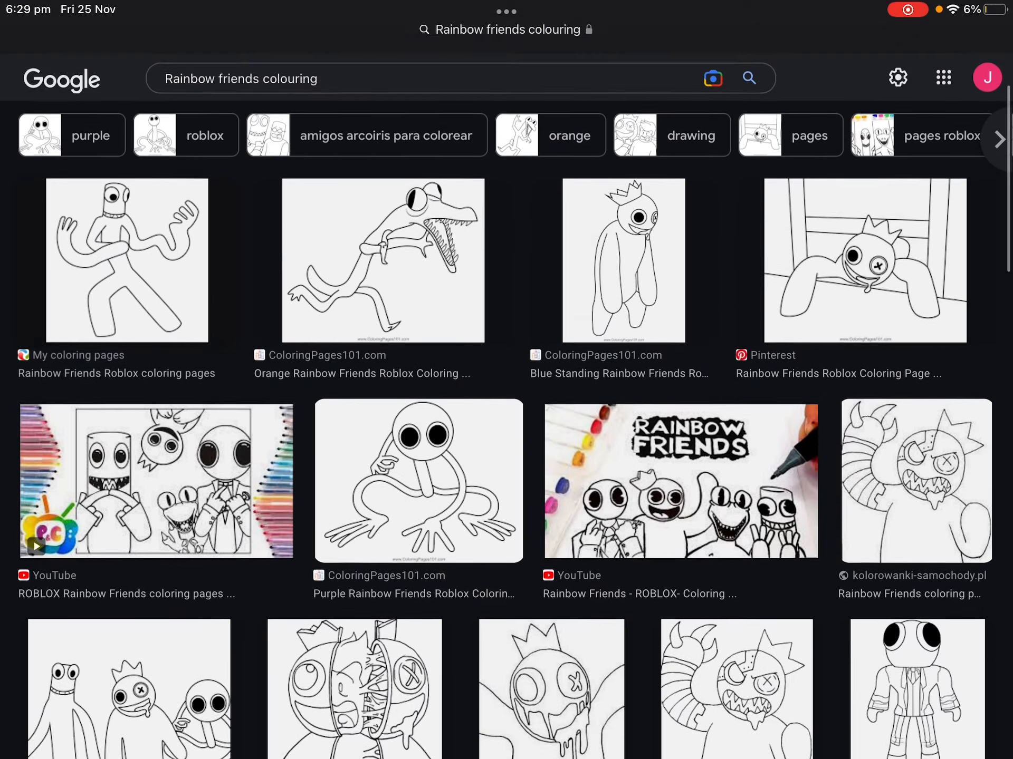
scroll("down", 3)
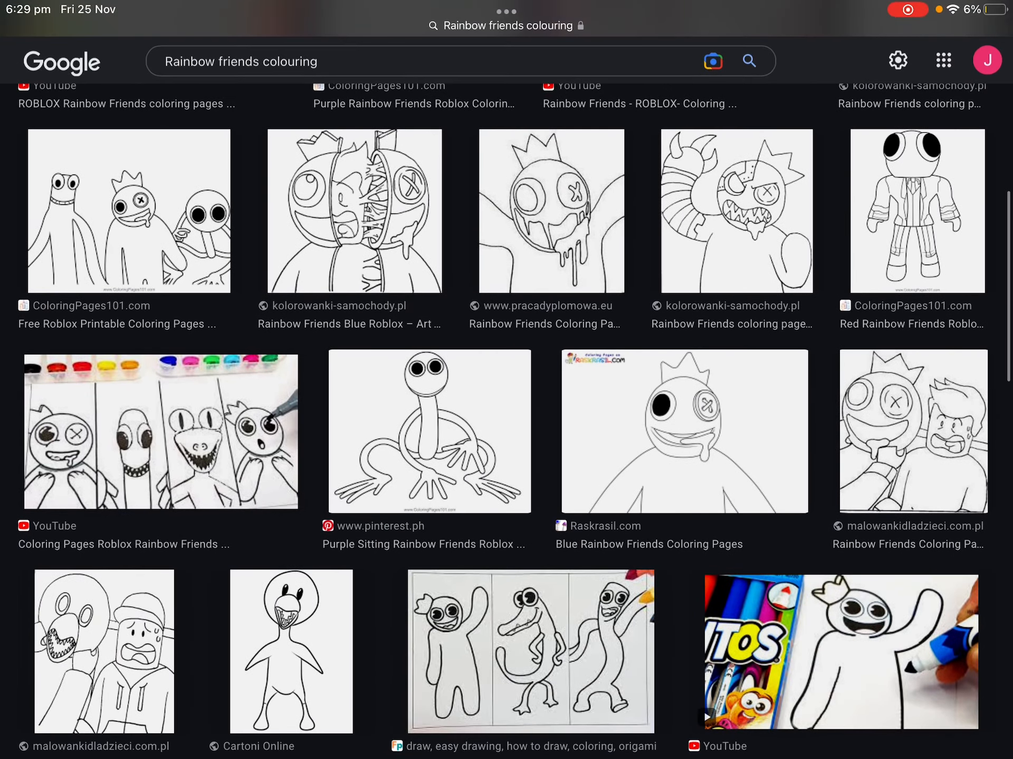
scroll("down", 3)
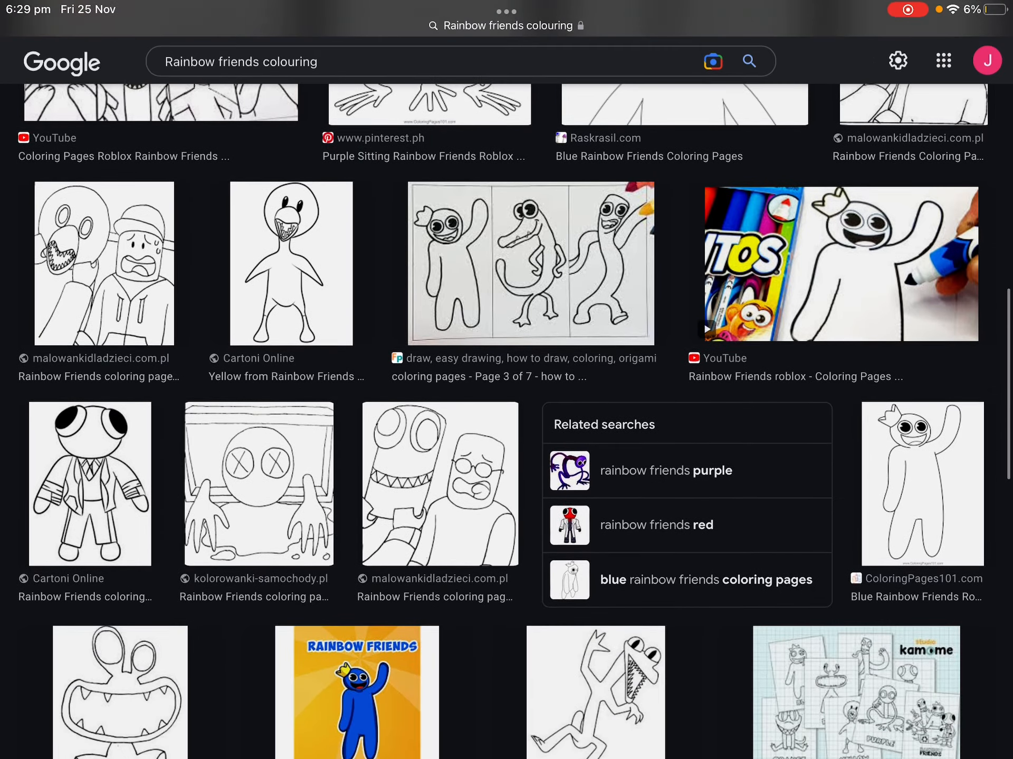
scroll("down", 3)
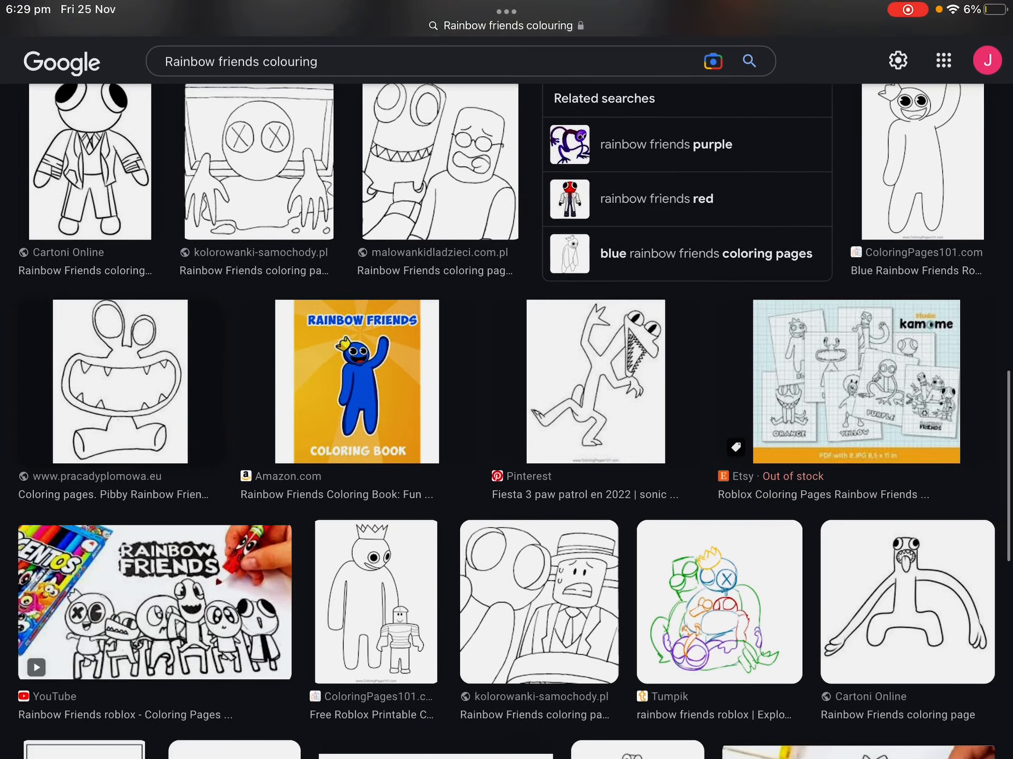
scroll("down", 3)
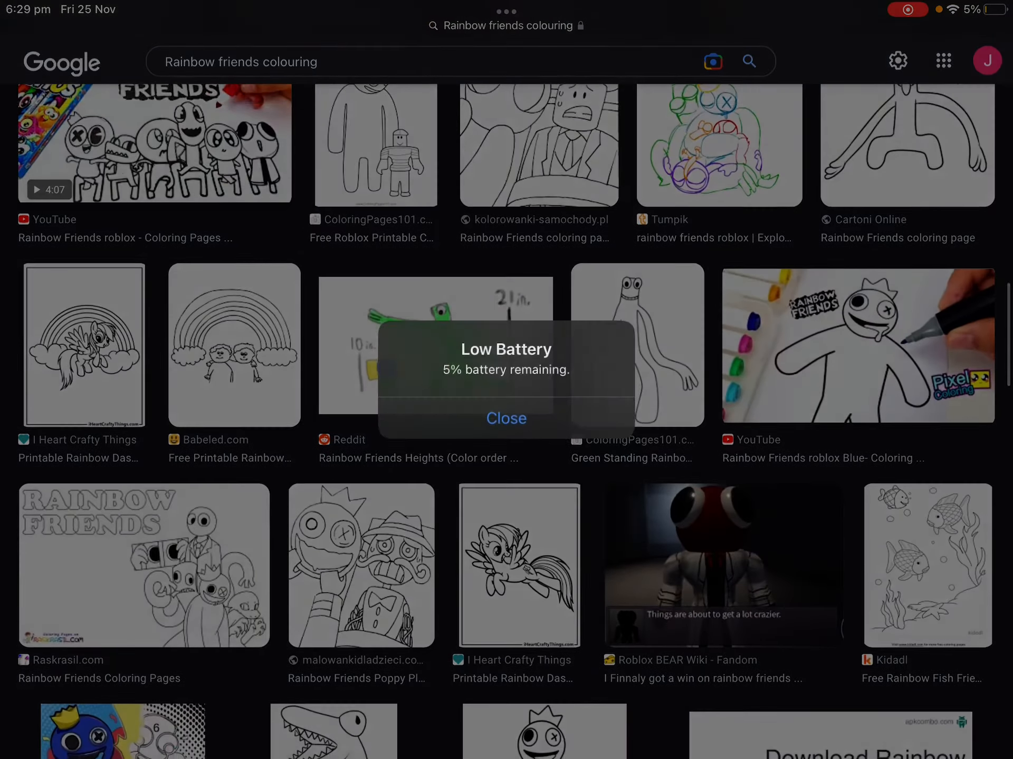
left_click(505, 418)
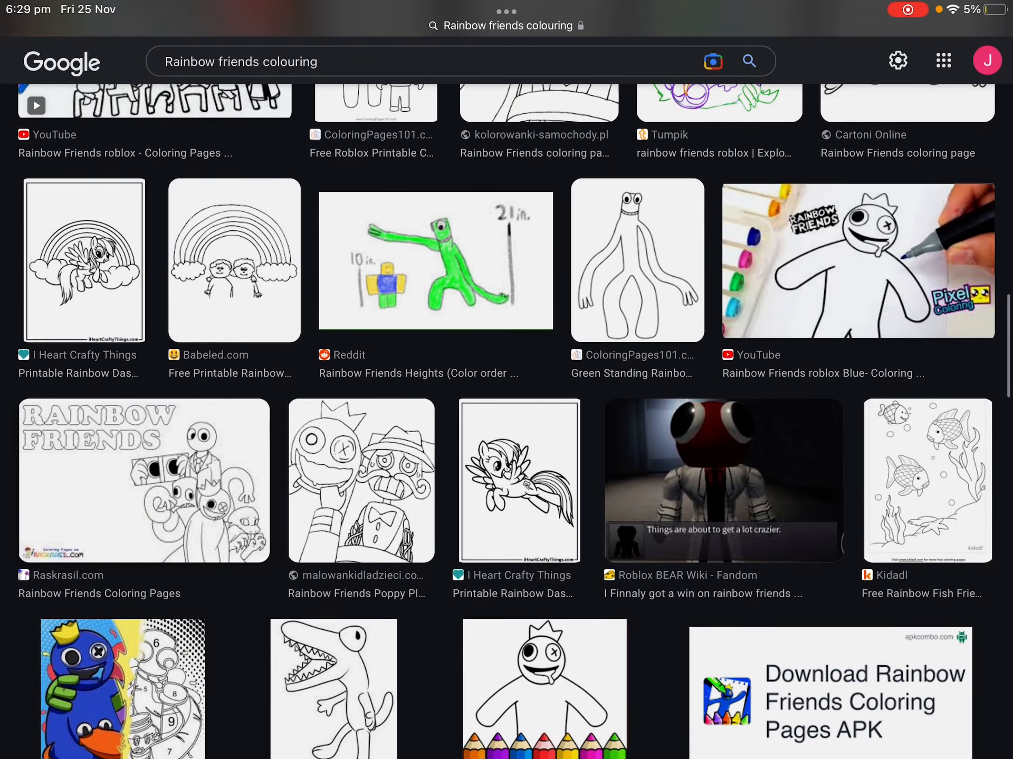
- Scroll down the results to reach the YouTube Rainbow Friends ROBLOX colouring picture
scroll("down", 3)
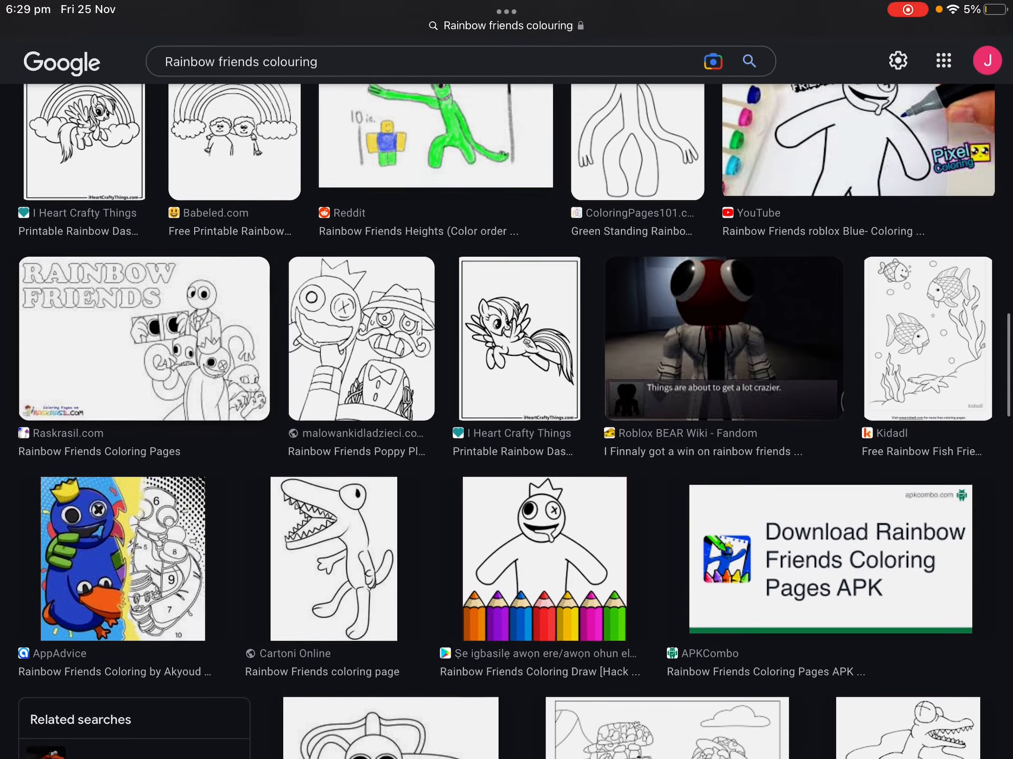
scroll("down", 3)
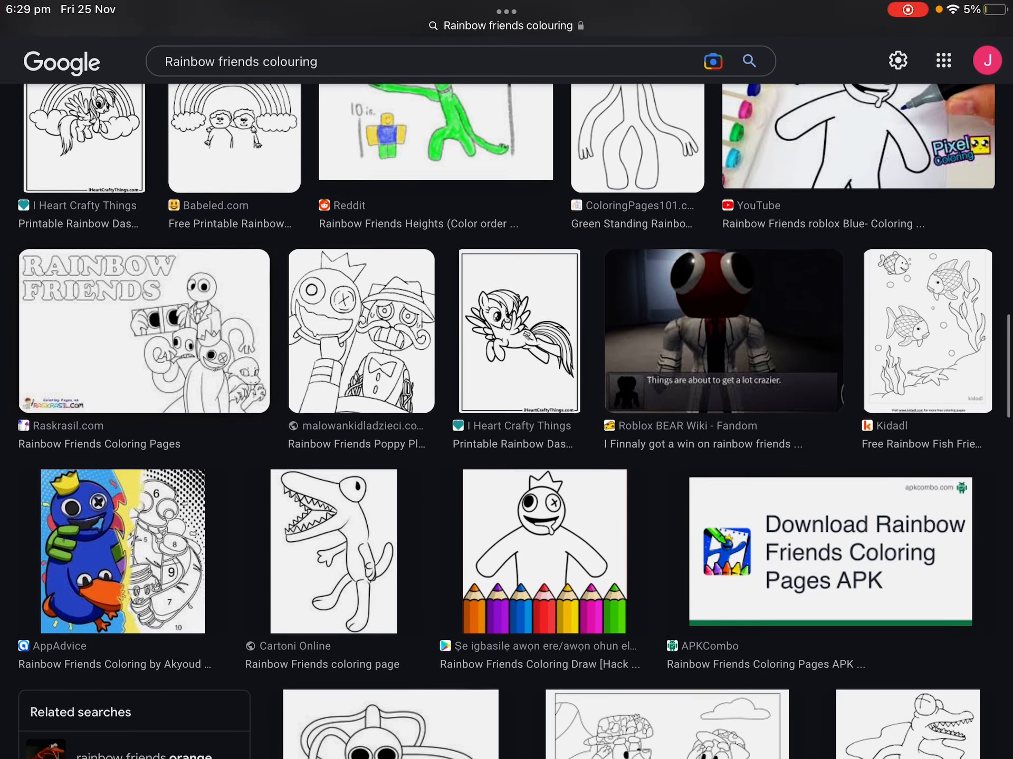
scroll("down", 3)
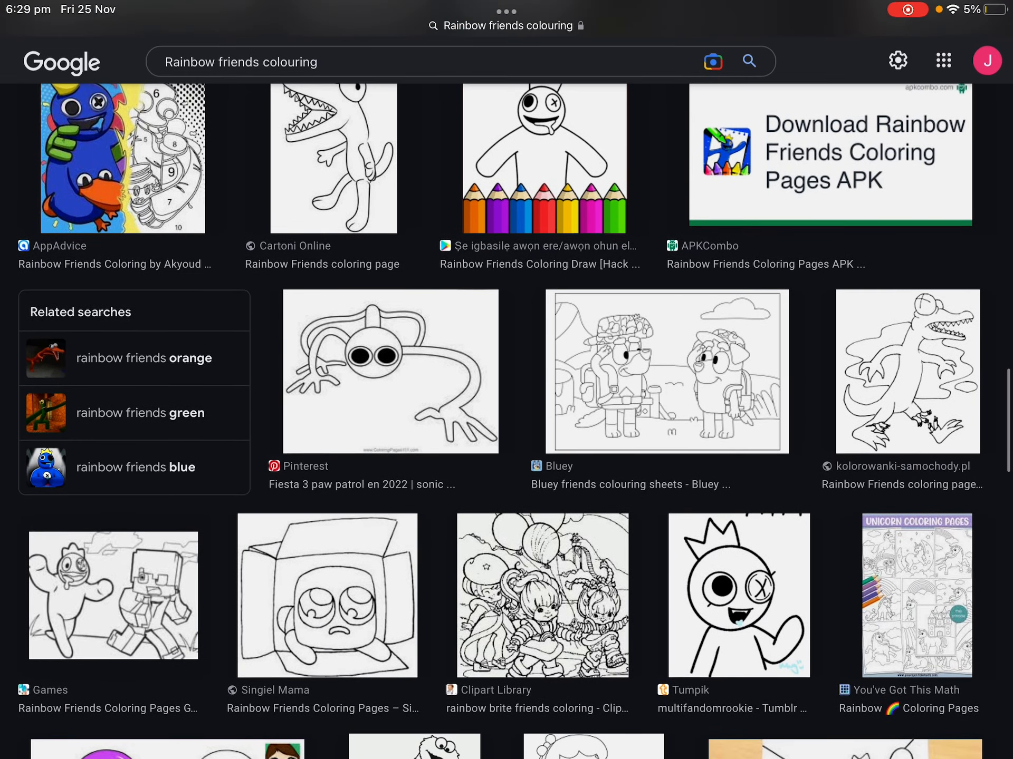
scroll("down", 3)
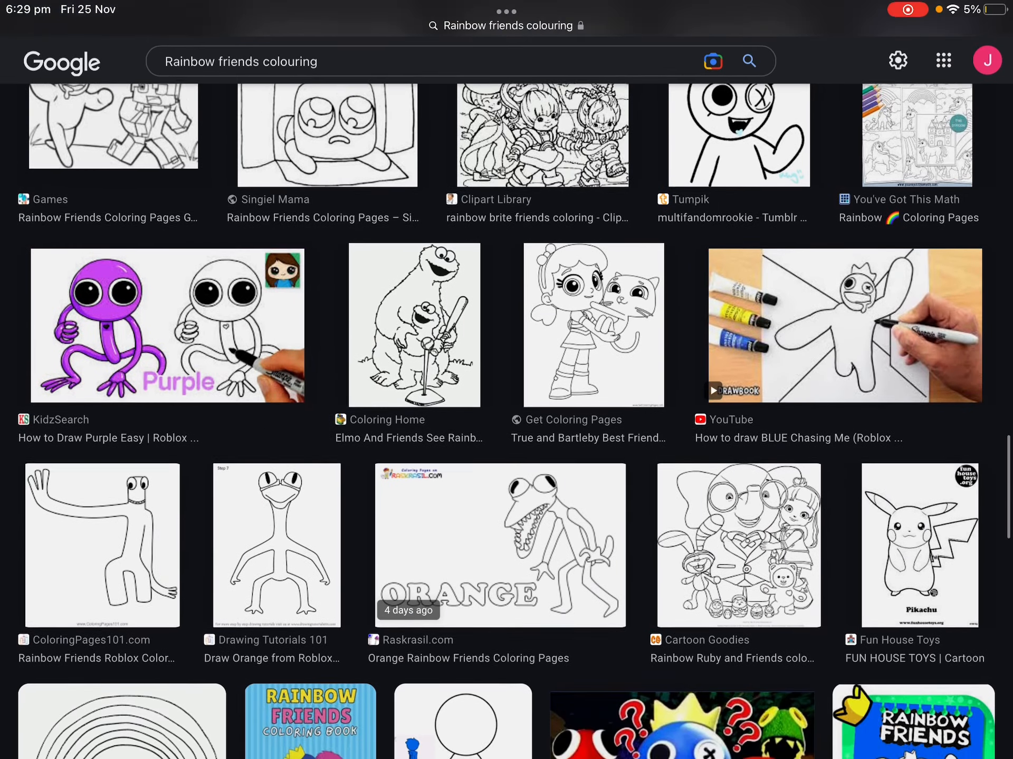
scroll("down", 3)
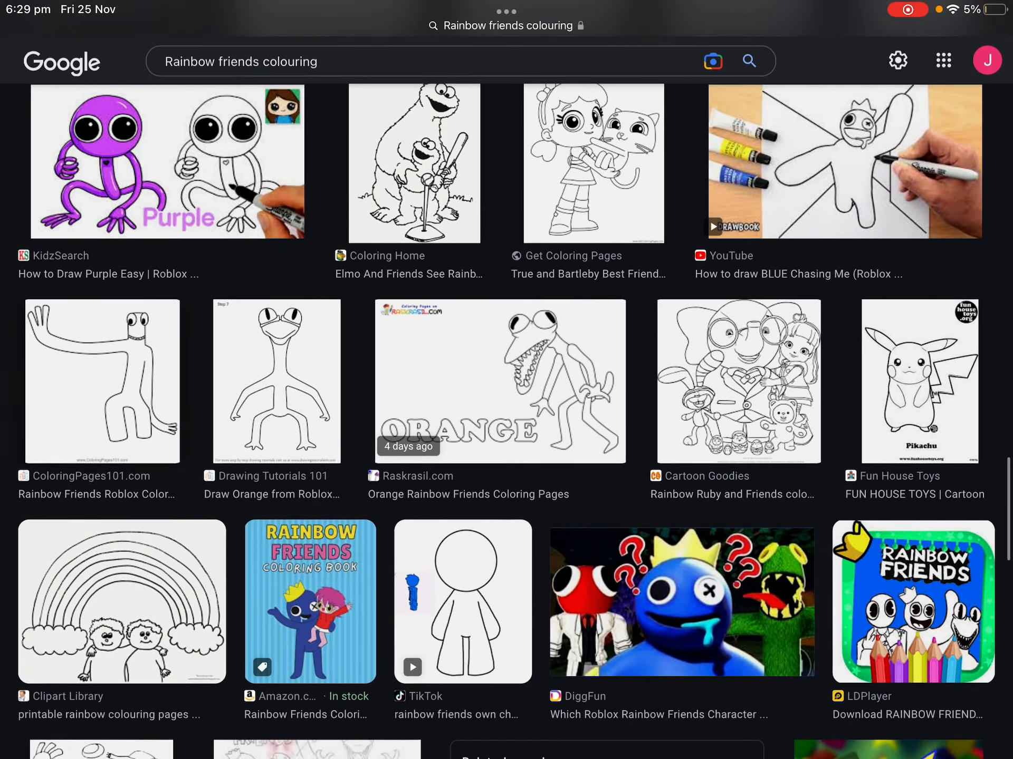
scroll("down", 3)
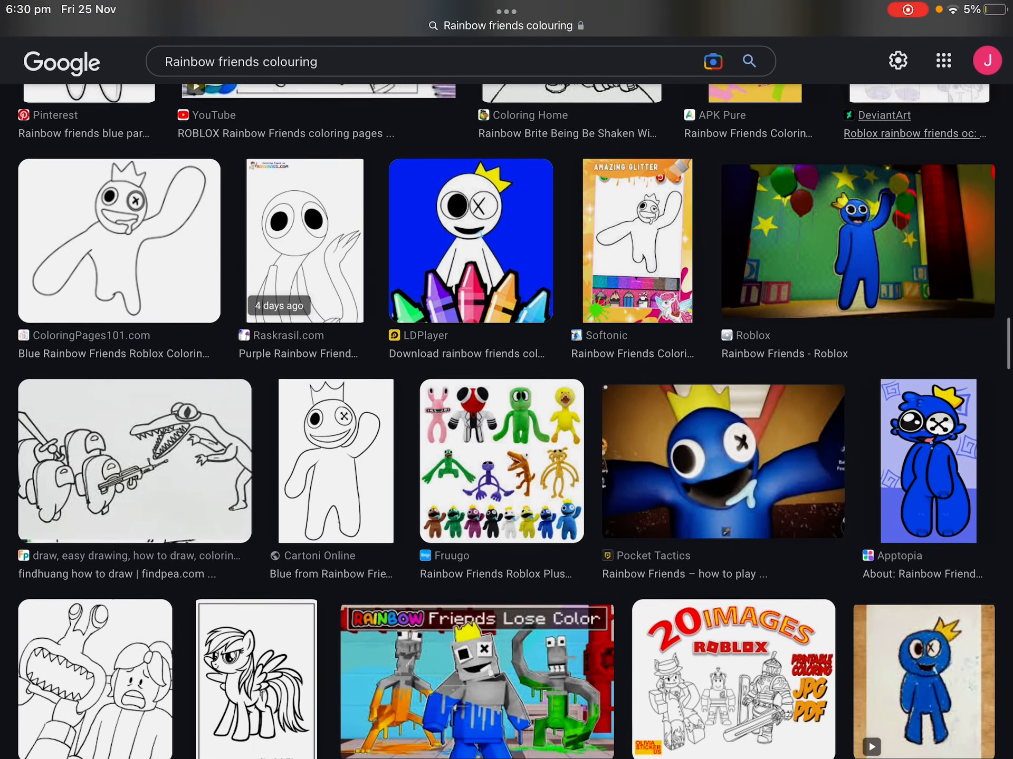
scroll("down", 3)
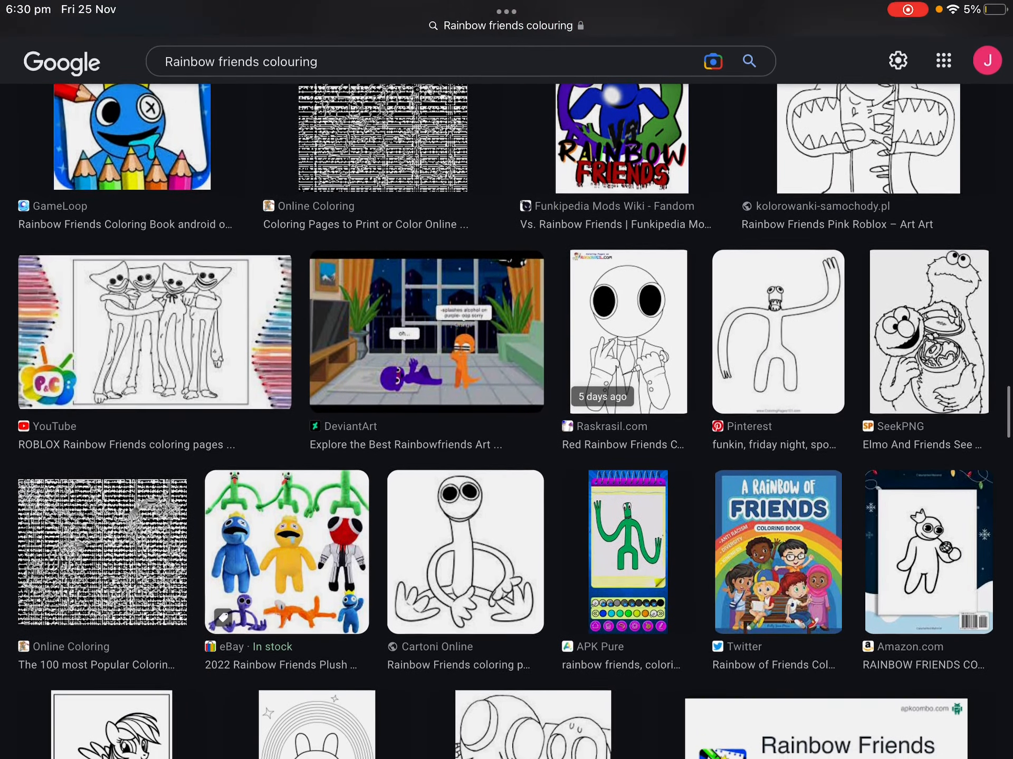
scroll("down", 3)
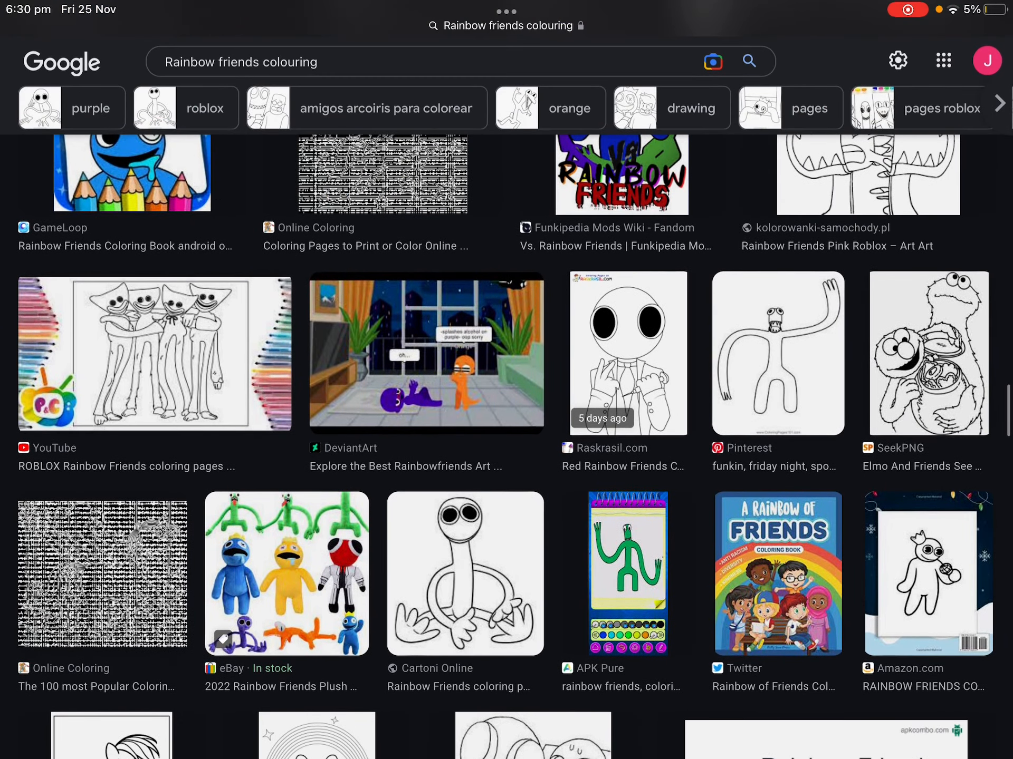
scroll("down", 3)
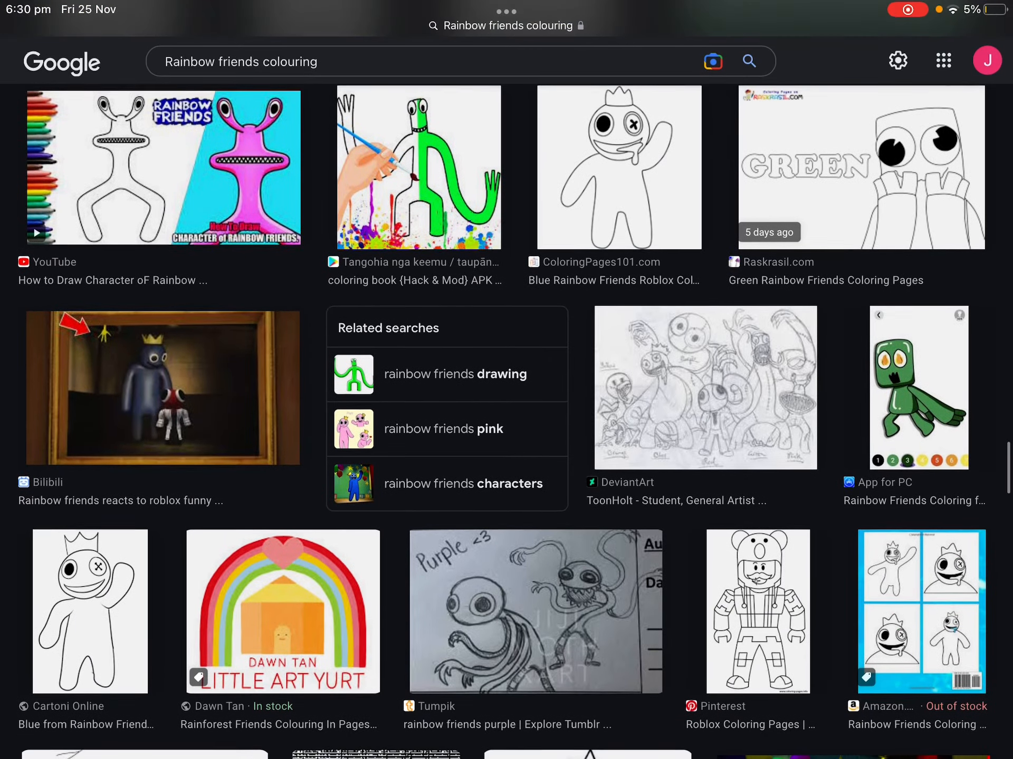
scroll("down", 3)
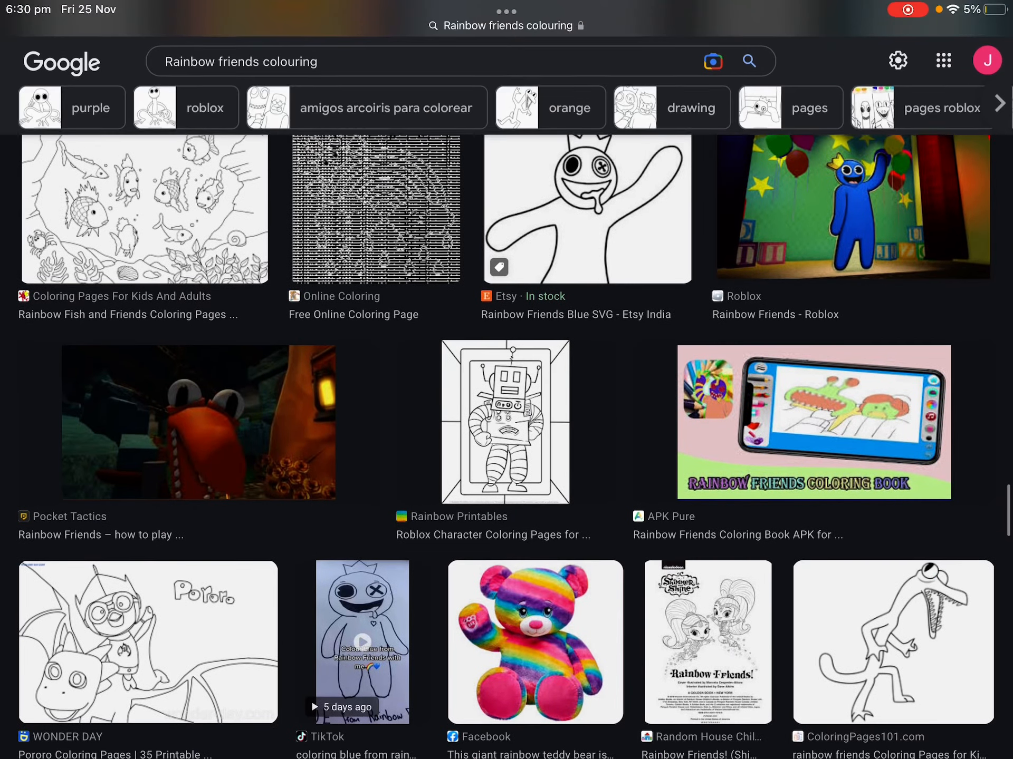
scroll("down", 3)
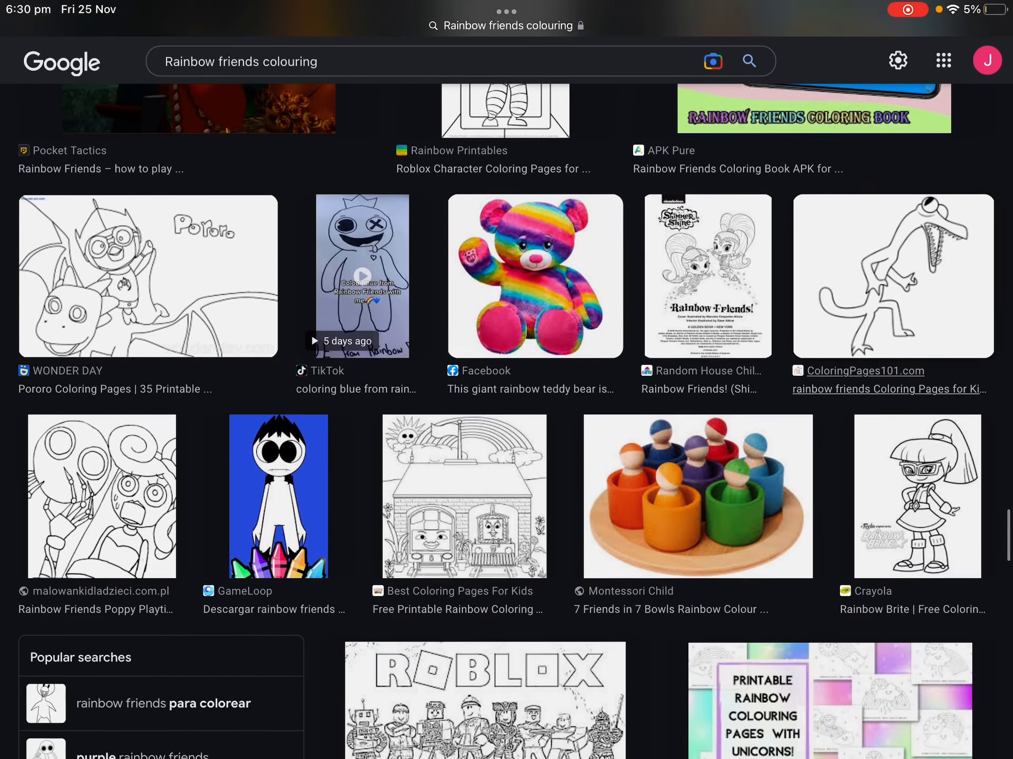
scroll("down", 3)
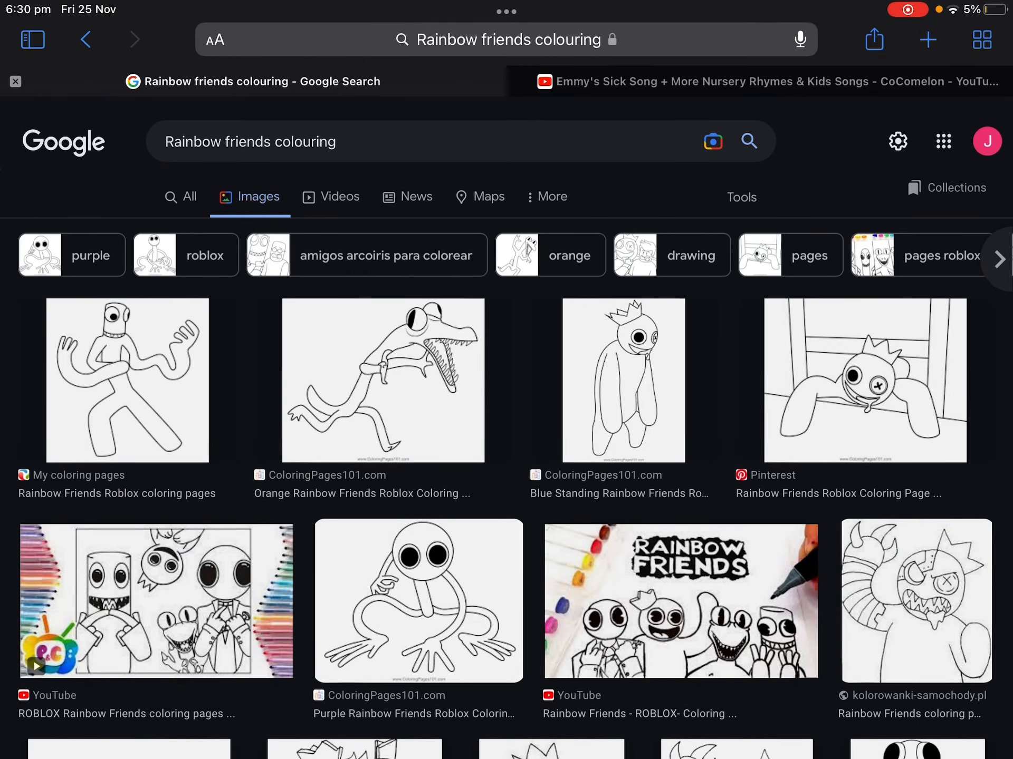
scroll("down", 3)
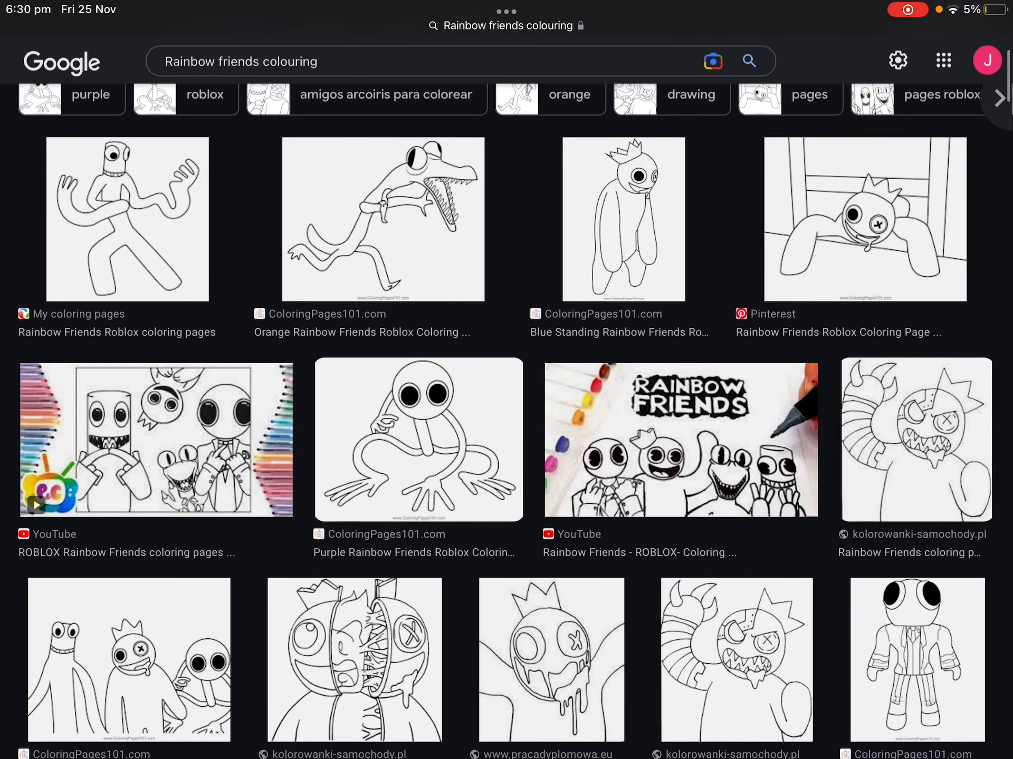
scroll("down", 3)
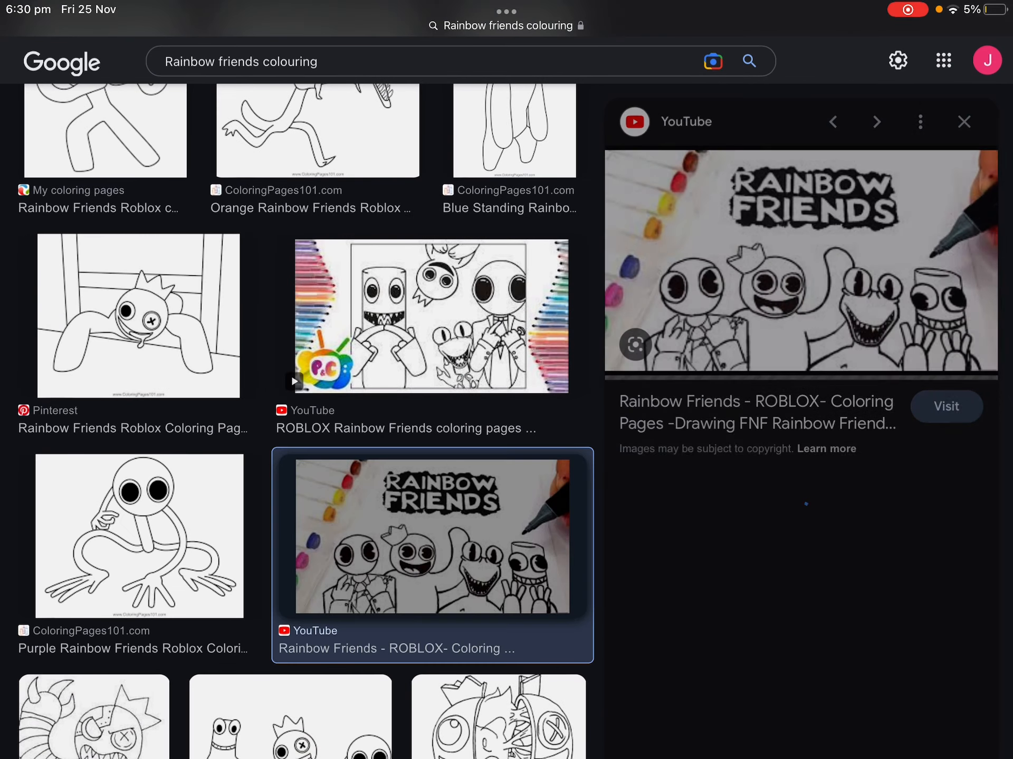
scroll("down", 3)
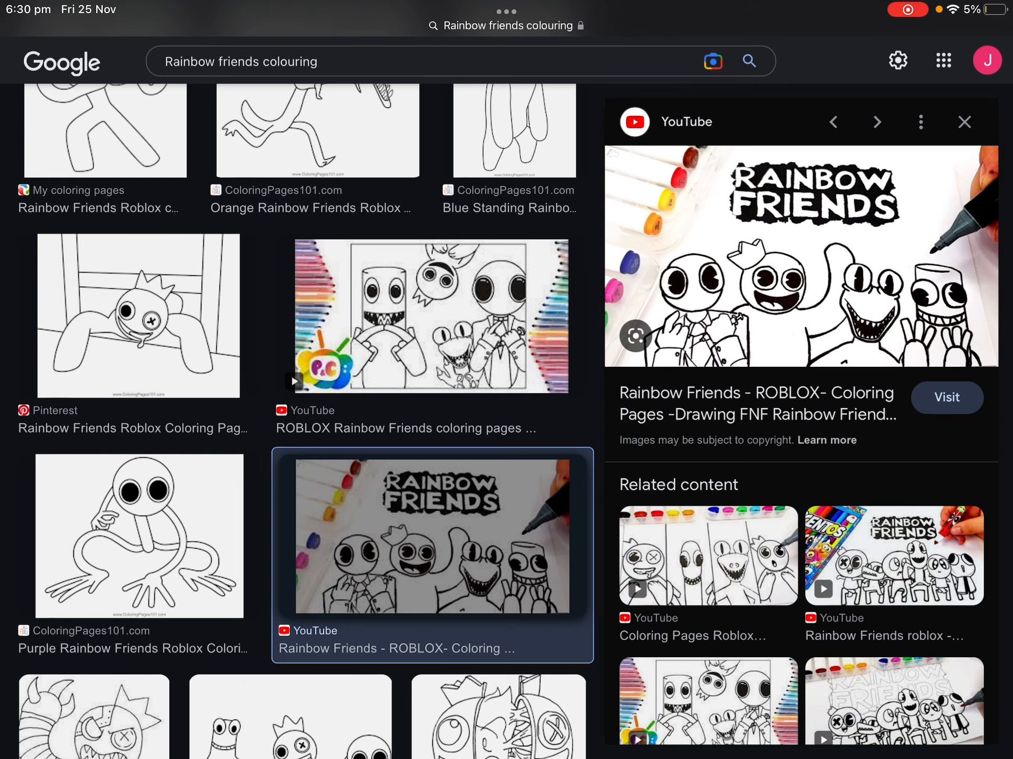
- Screenshot the Rainbow Friends preview and save the cropped image to Photos
key("screenshot")
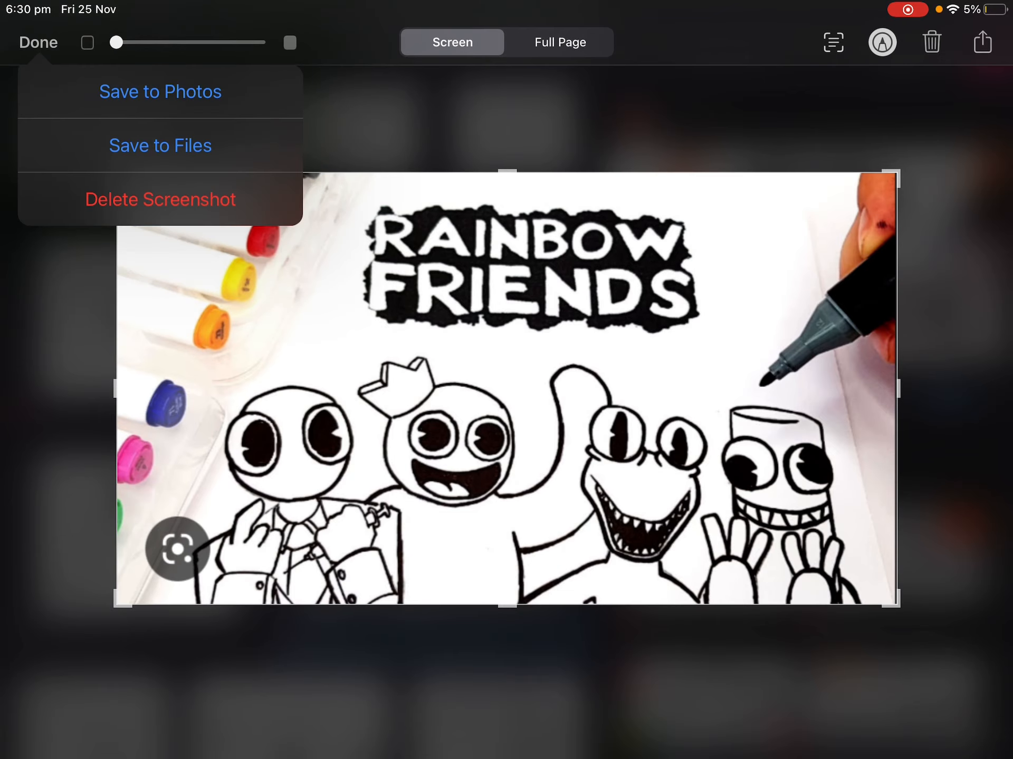
left_click(38, 42)
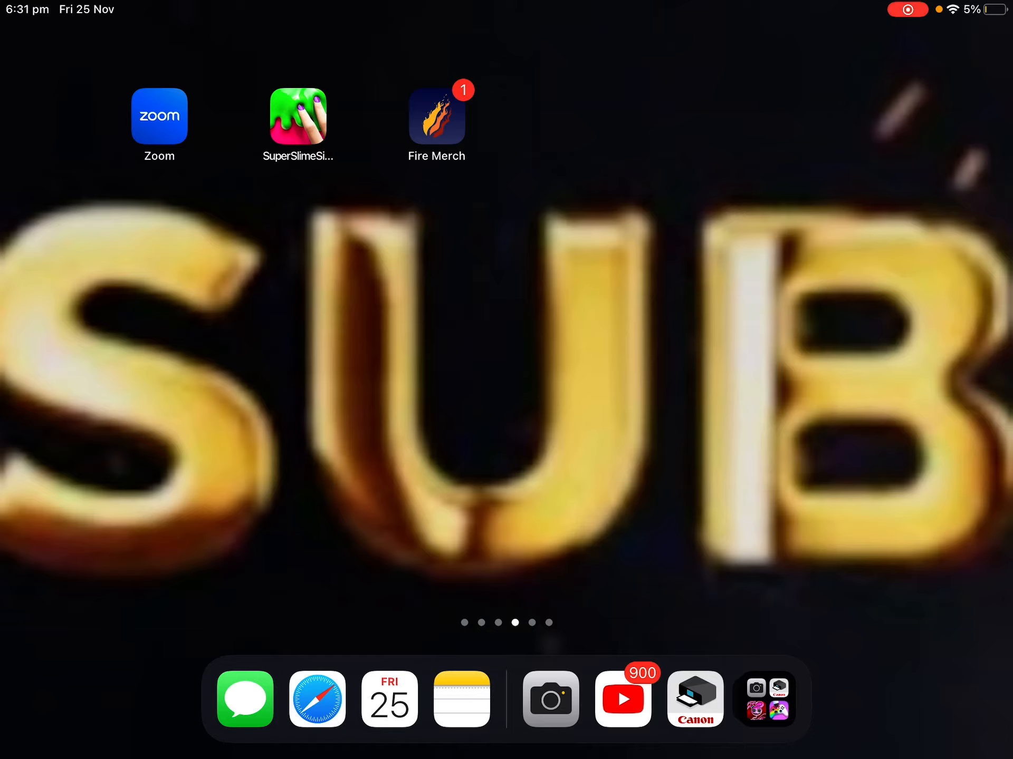
- Pick the saved Rainbow Friends screenshot in Canon PRINT and send it from the print preview
left_click(694, 699)
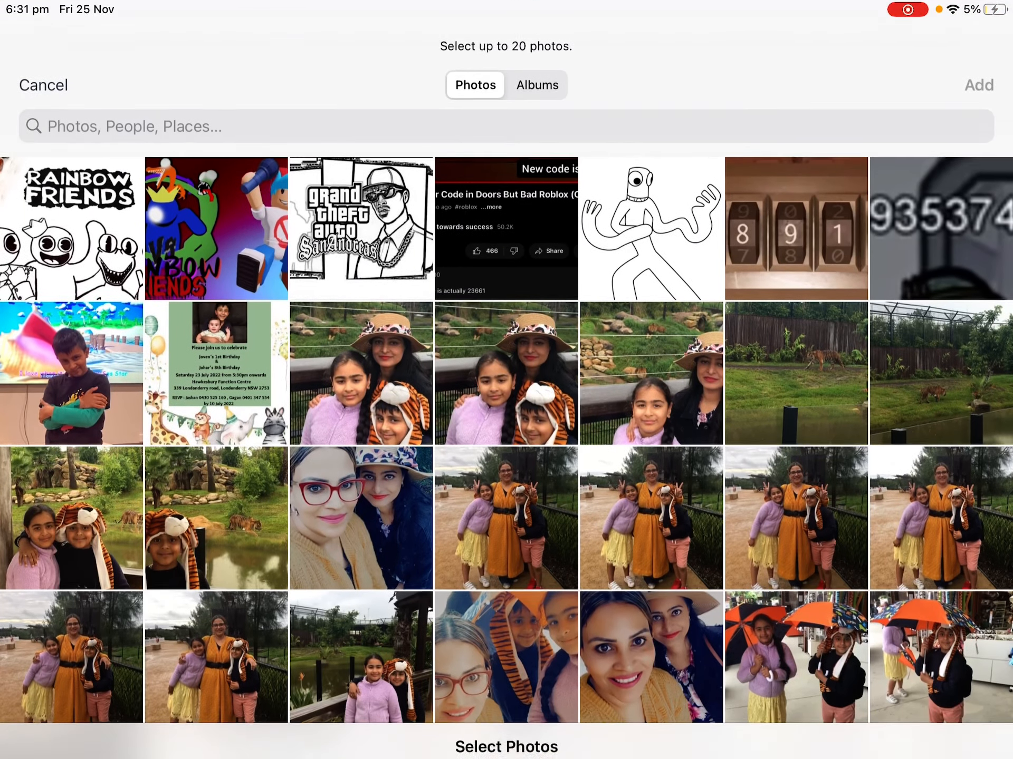
left_click(71, 225)
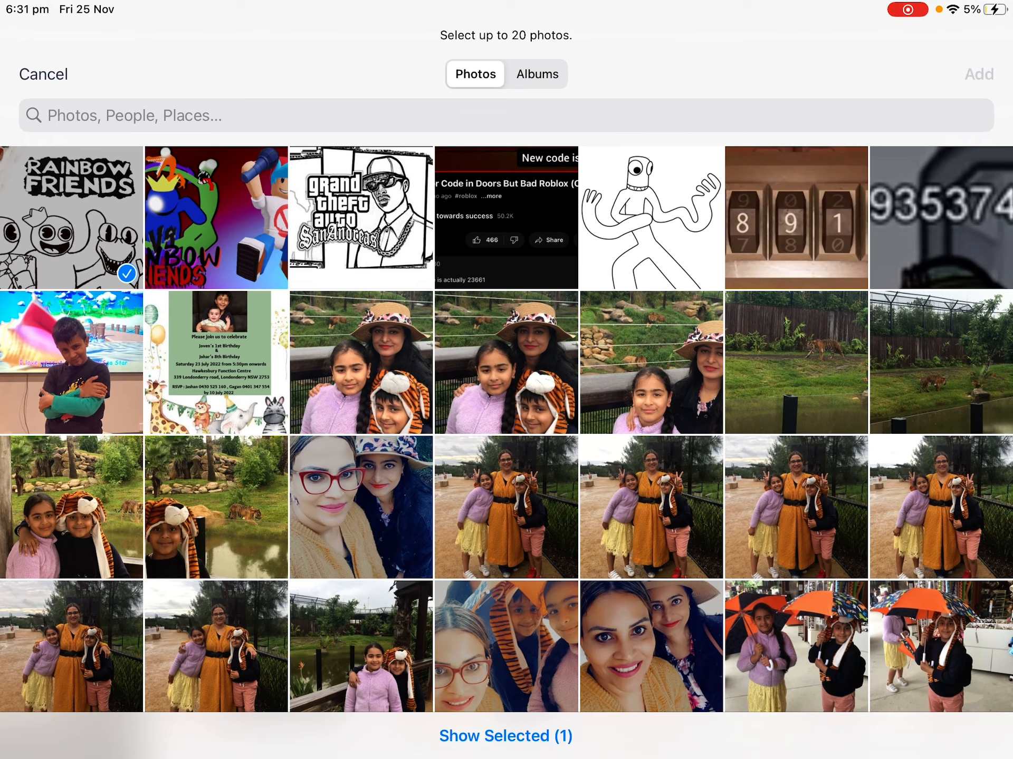
left_click(978, 74)
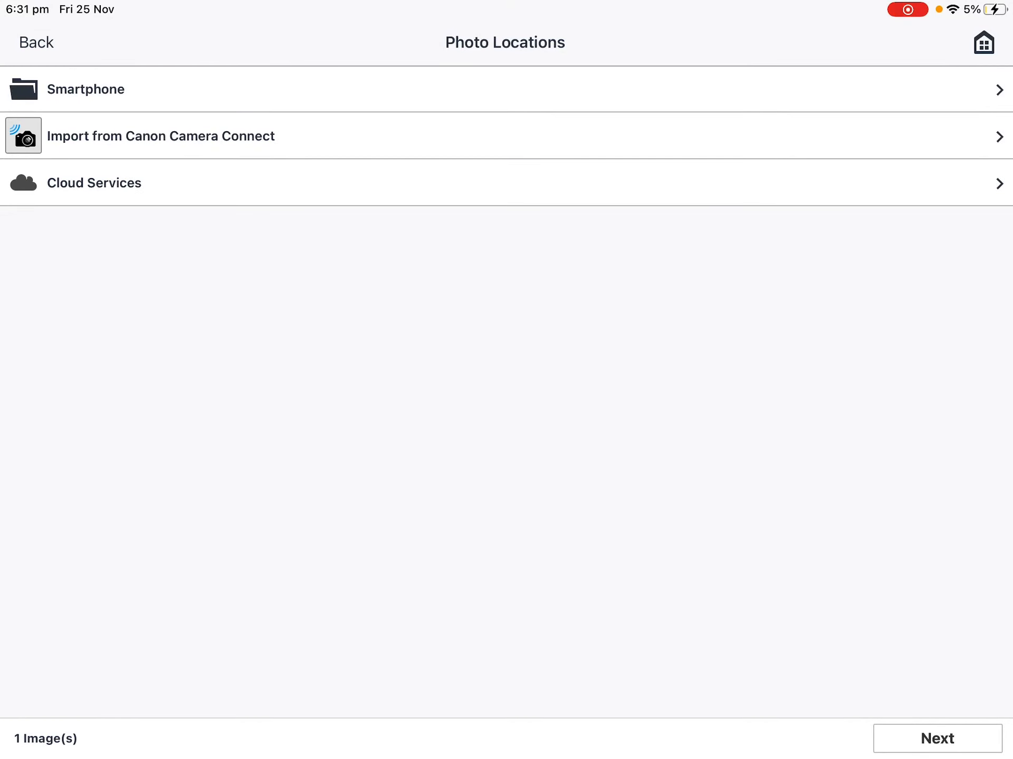
left_click(937, 738)
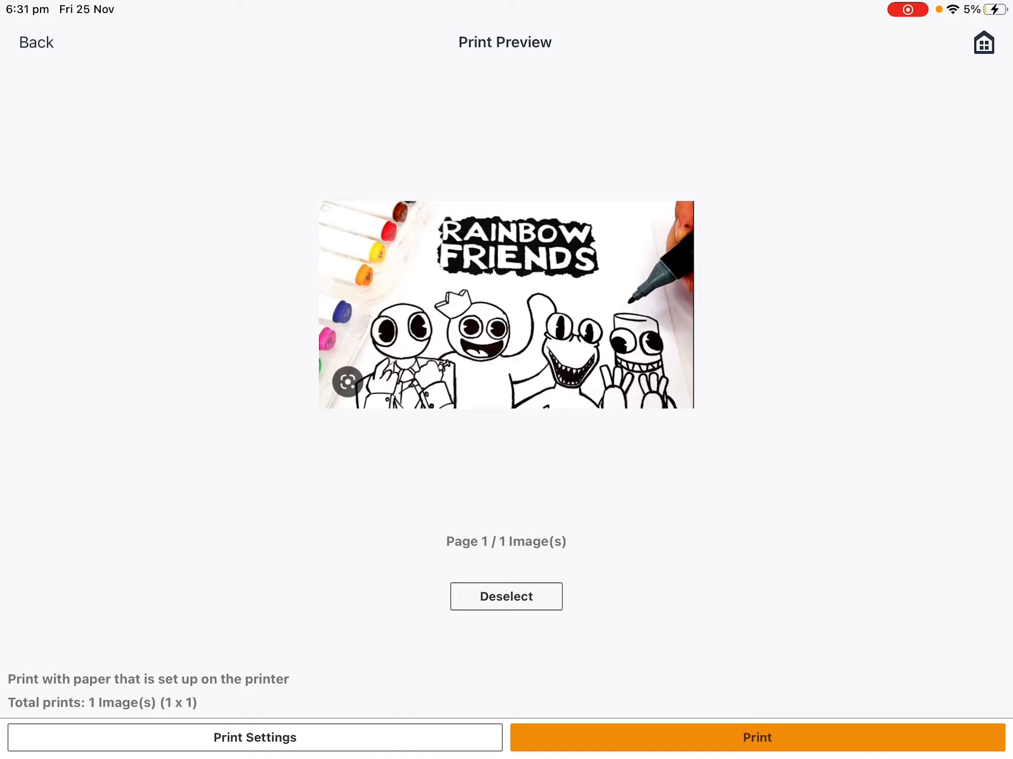
left_click(757, 738)
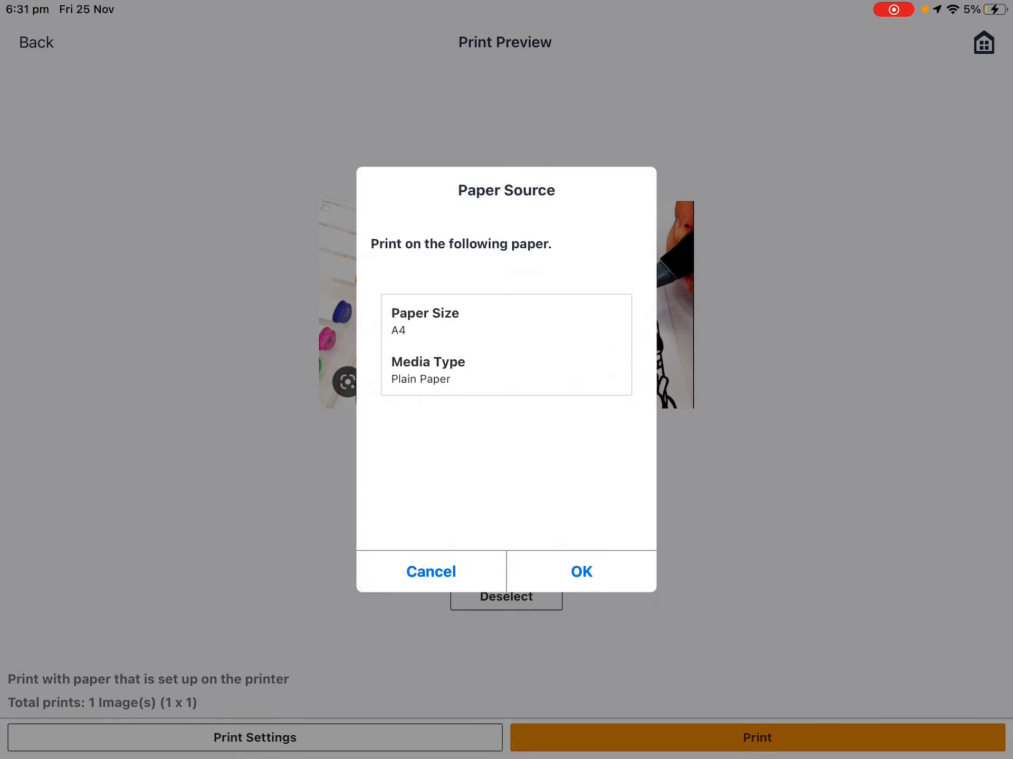
- Accept A4 plain paper to print the Rainbow Friends page, then return to Photo Locations
left_click(581, 572)
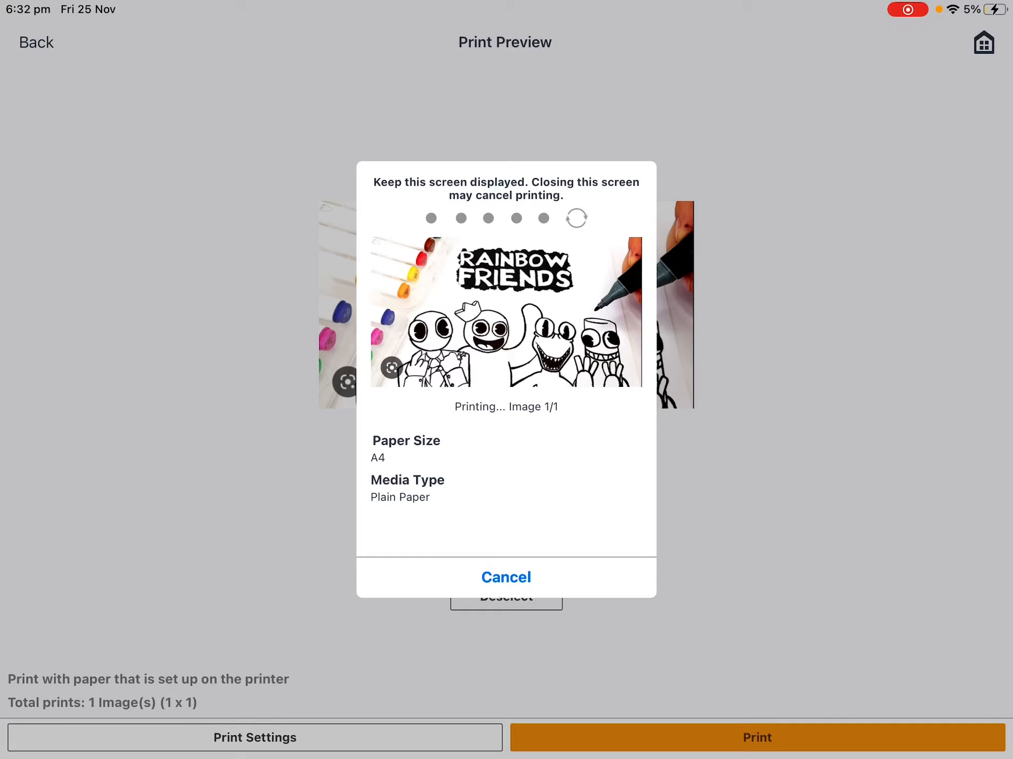
left_click(505, 577)
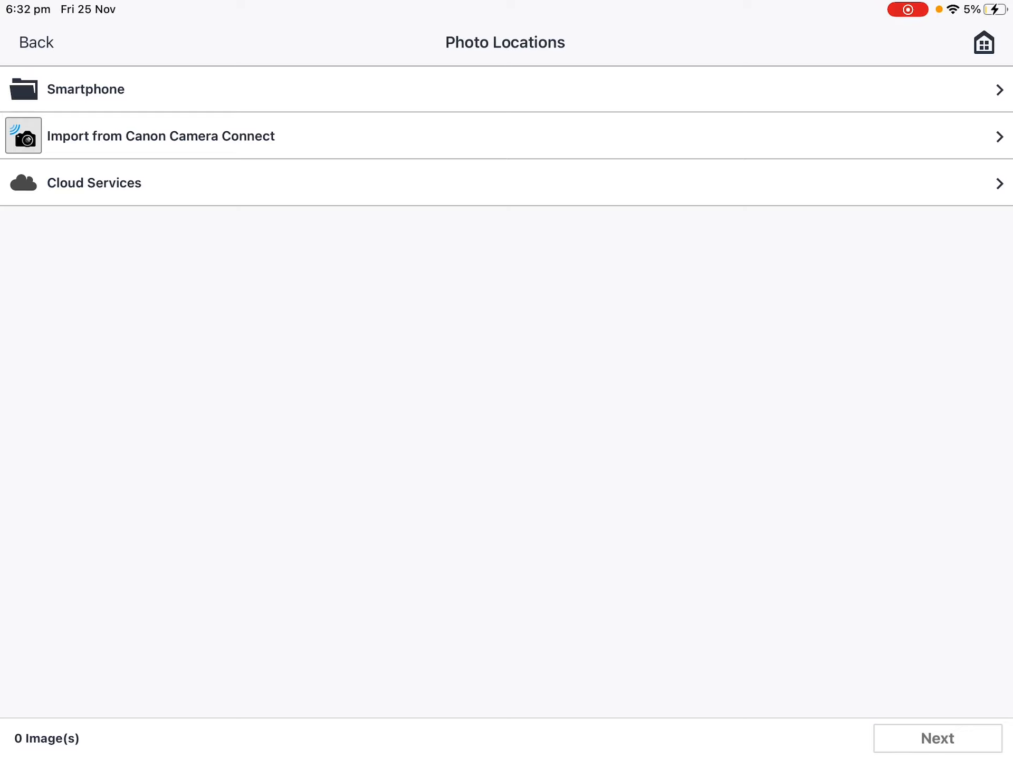